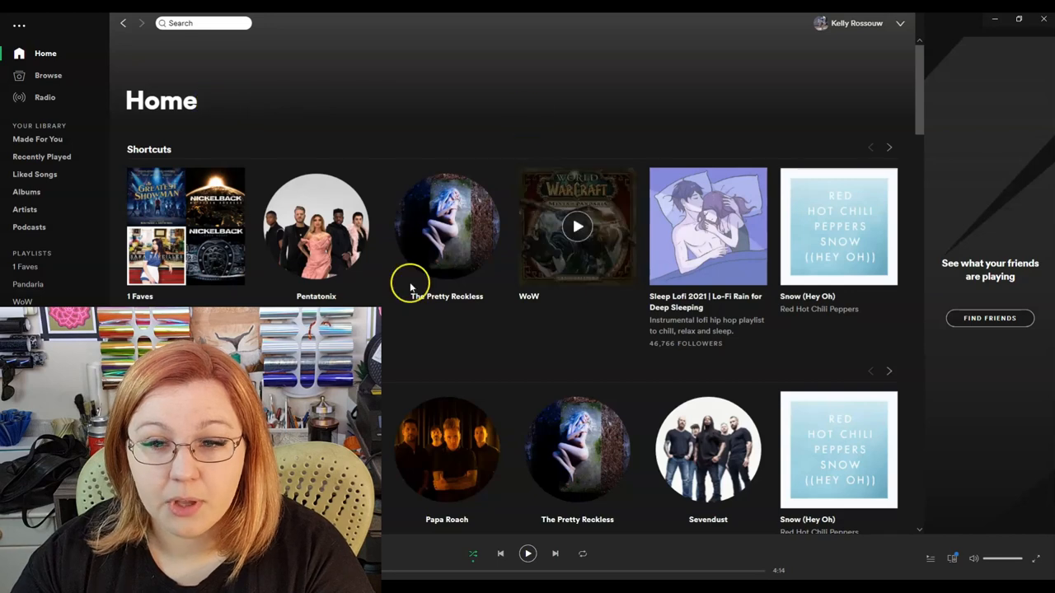
Search Spotify for 'Standing By' and open Pentatonix's album PTX, Vol. III
click(204, 22)
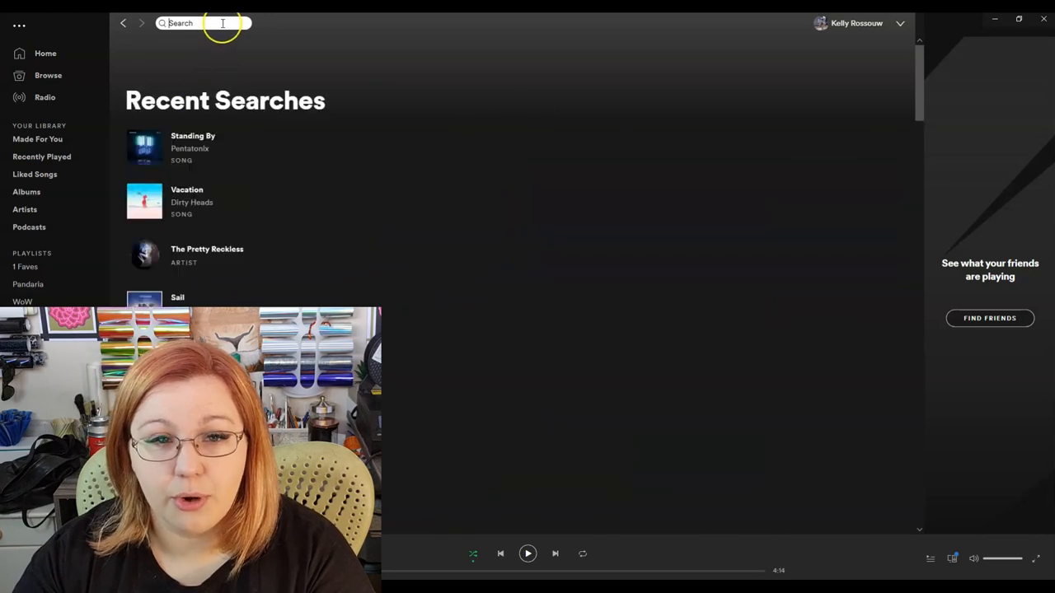
mouse_move(189, 116)
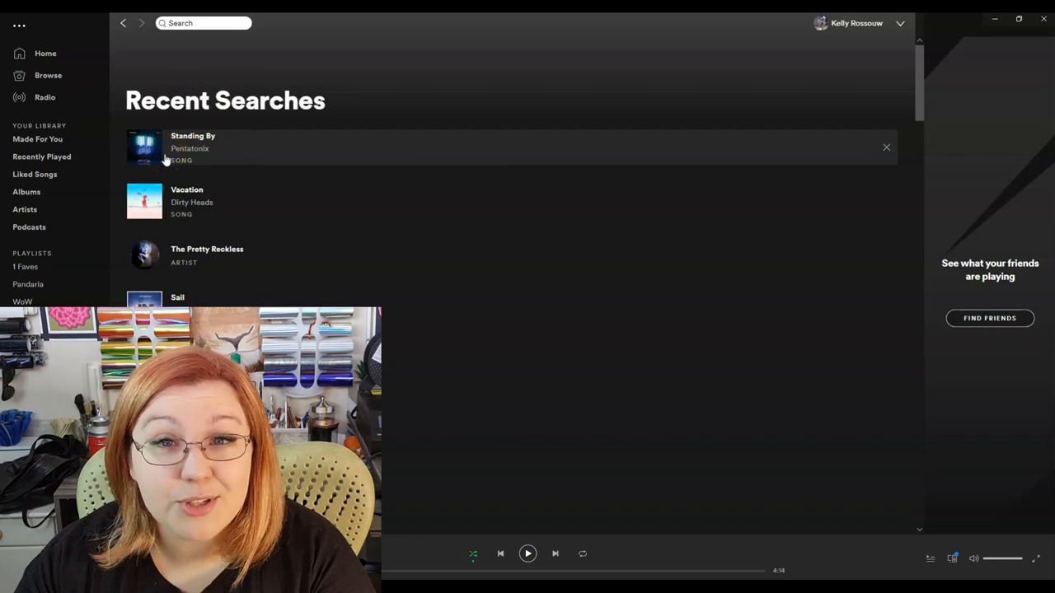
click(202, 23)
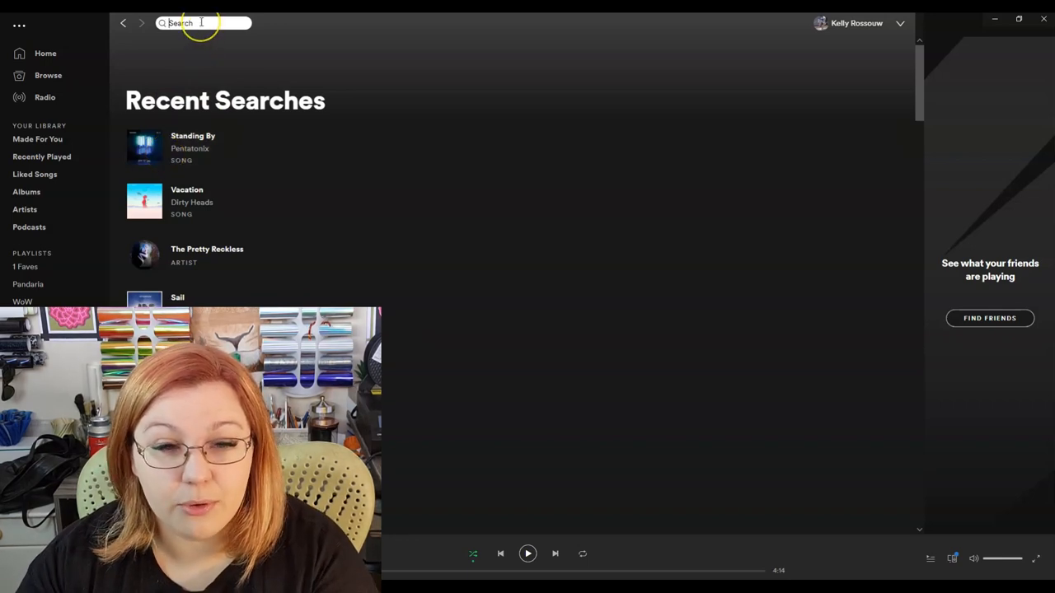
text(standling by)
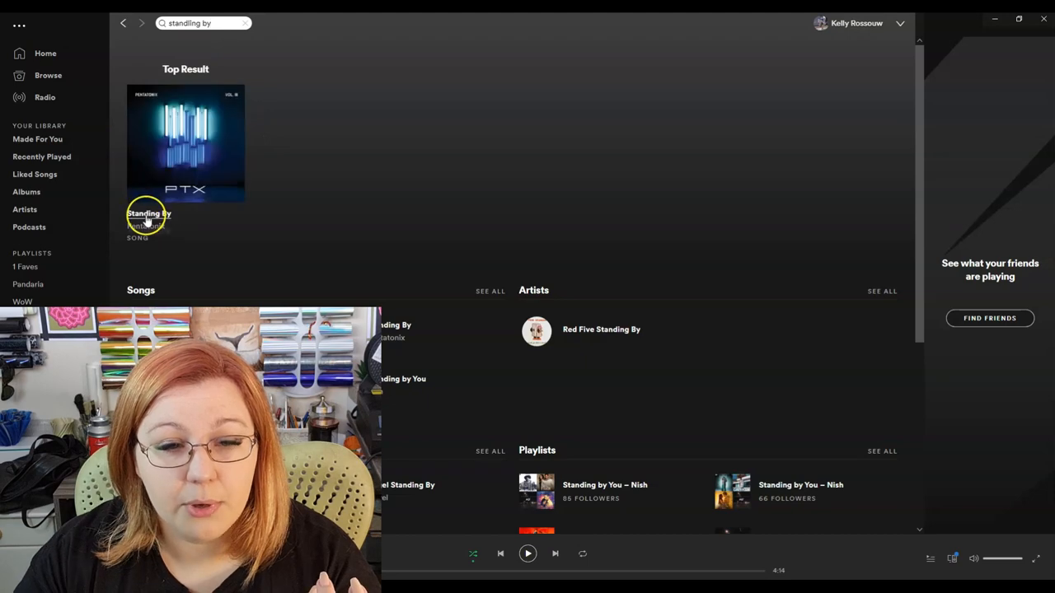
click(185, 144)
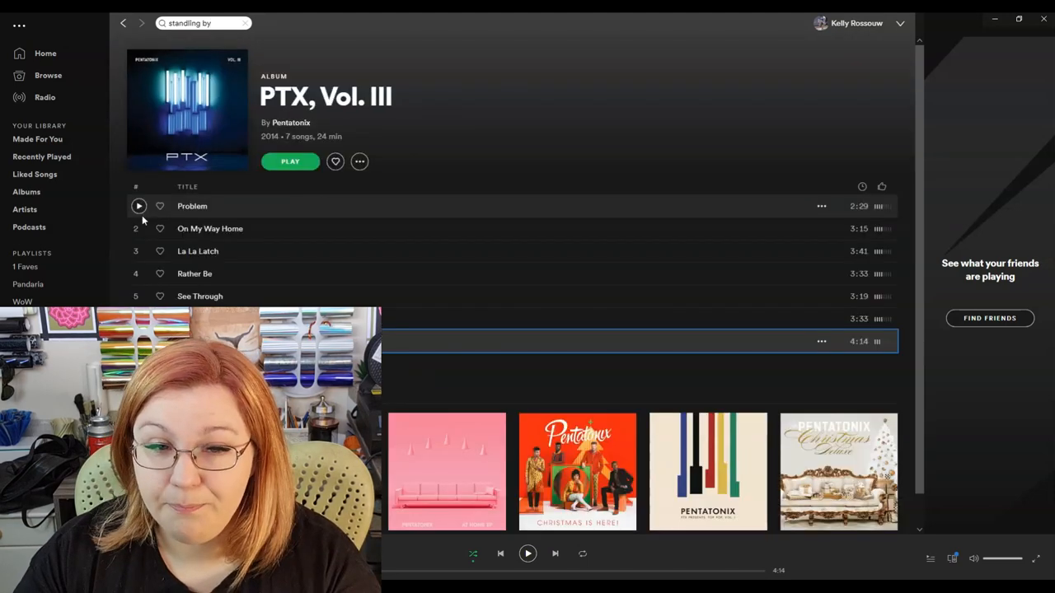
mouse_move(418, 170)
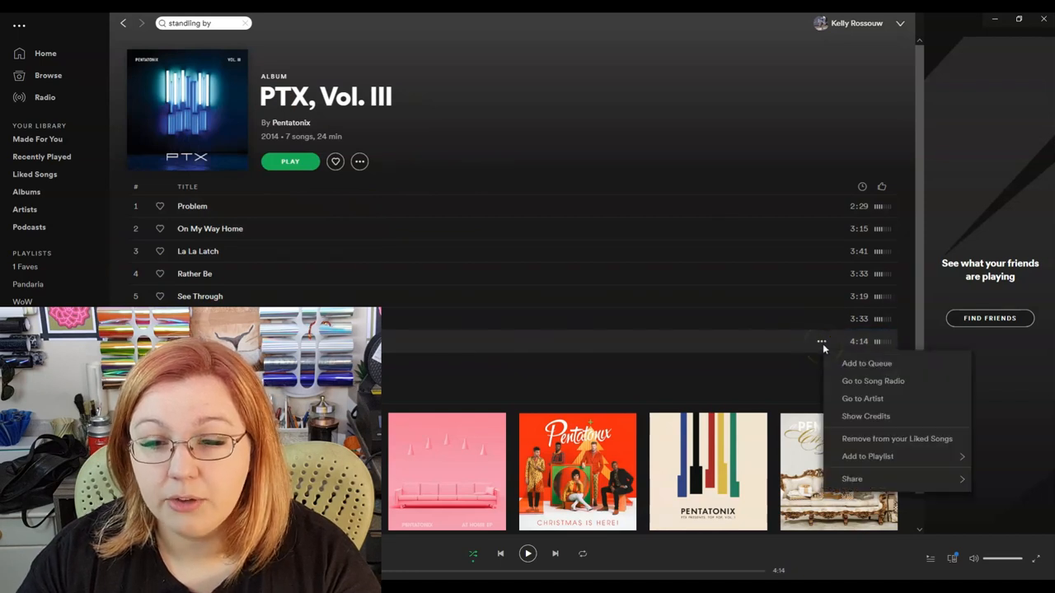
Show the Spotify Code for 'Standing By' through the track's Share menu
click(852, 479)
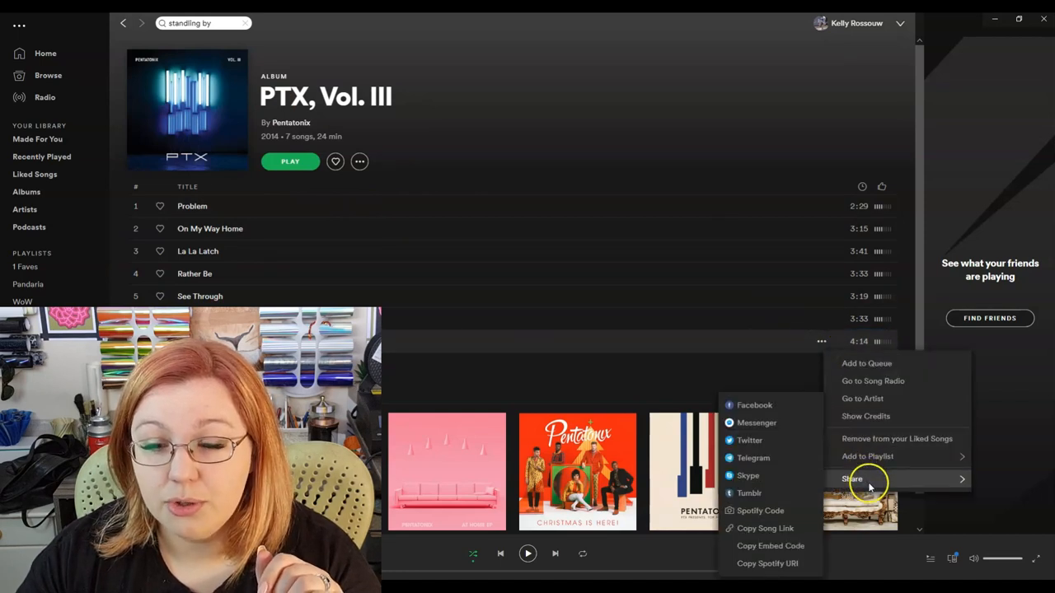
mouse_move(771, 546)
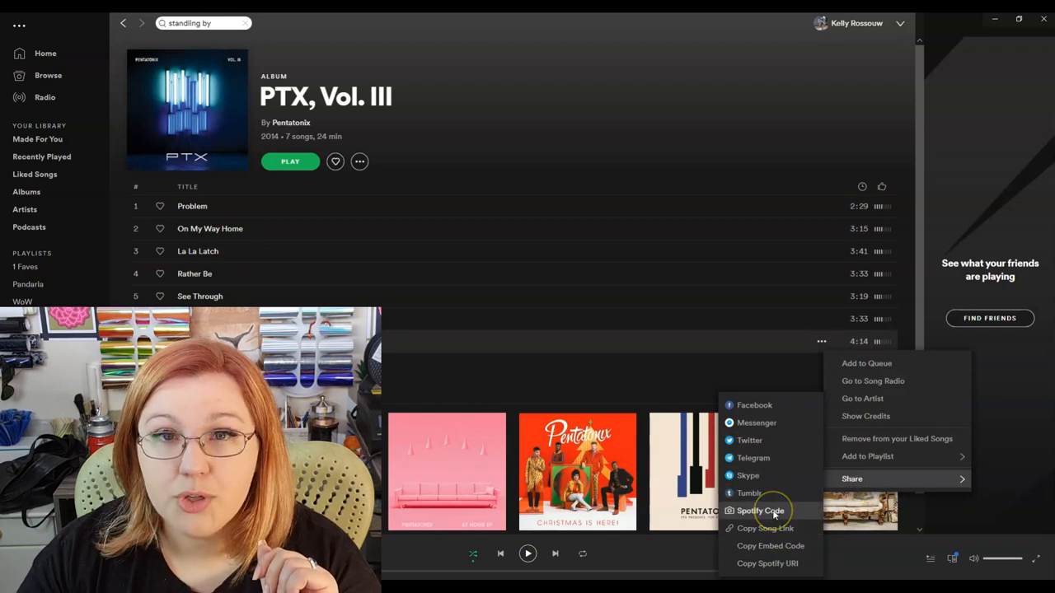
click(760, 511)
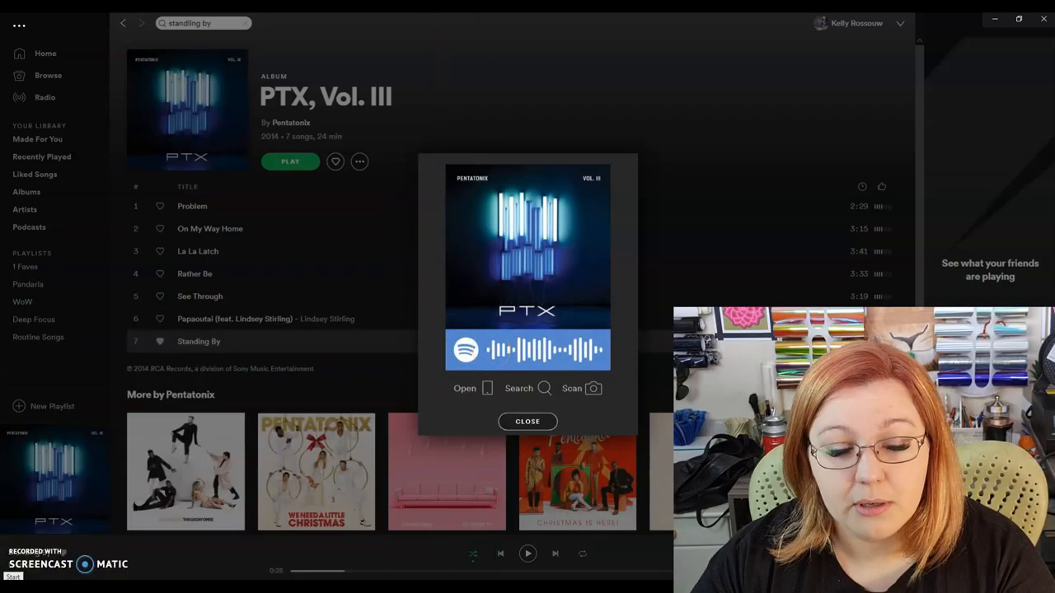
Launch Snipping Tool via a 'capture' search, move it aside, and start a new snip
click(13, 574)
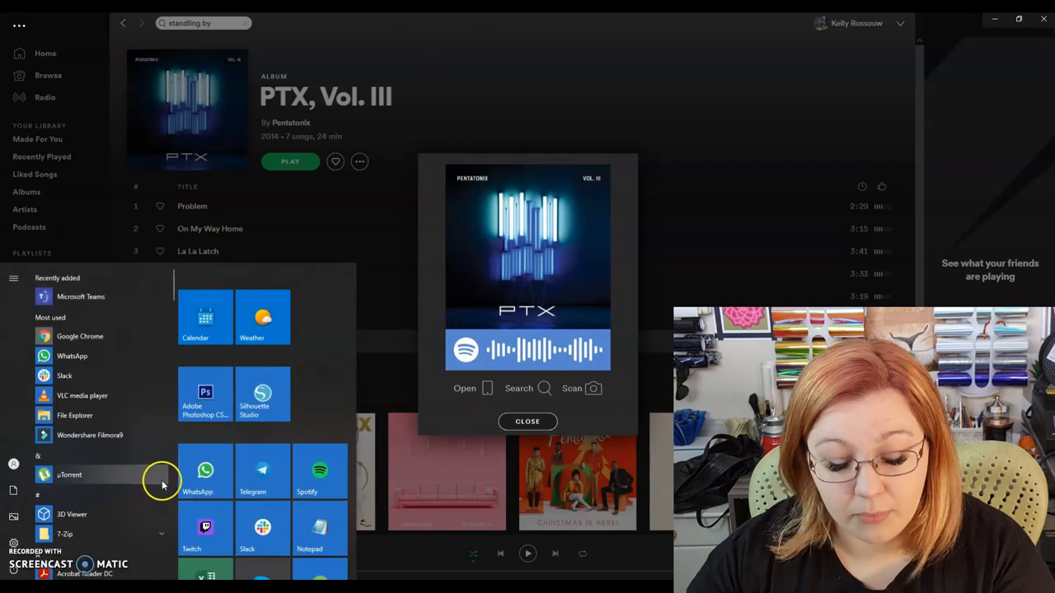
text(capture)
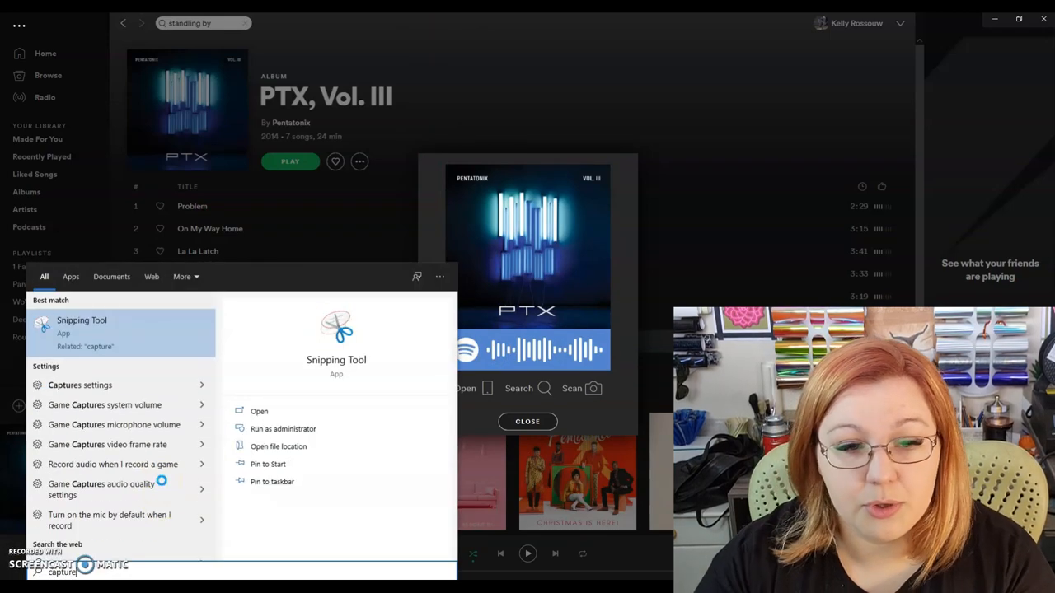
click(259, 410)
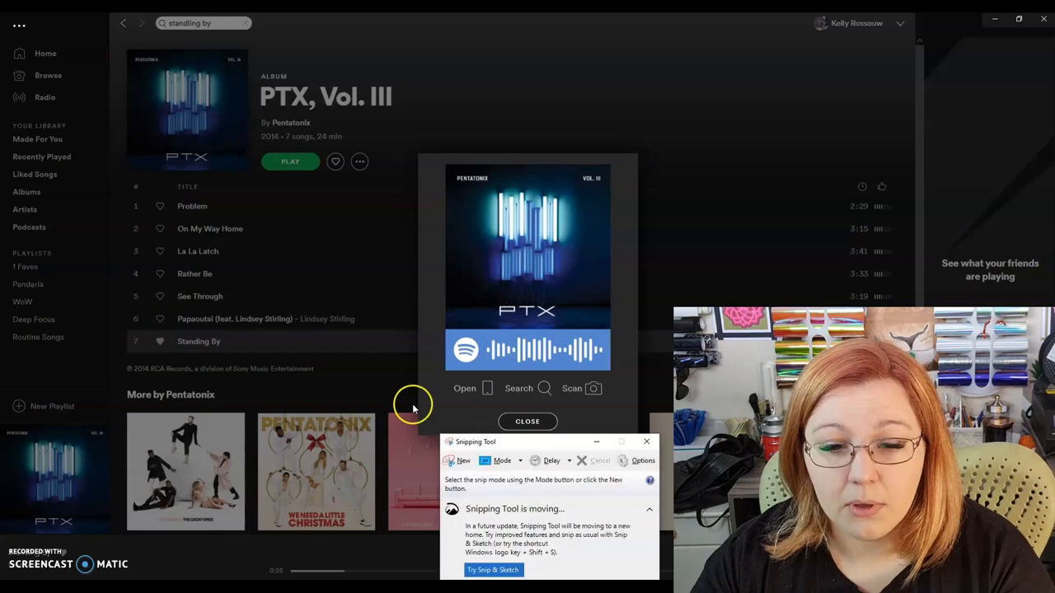
drag(548, 441, 239, 195)
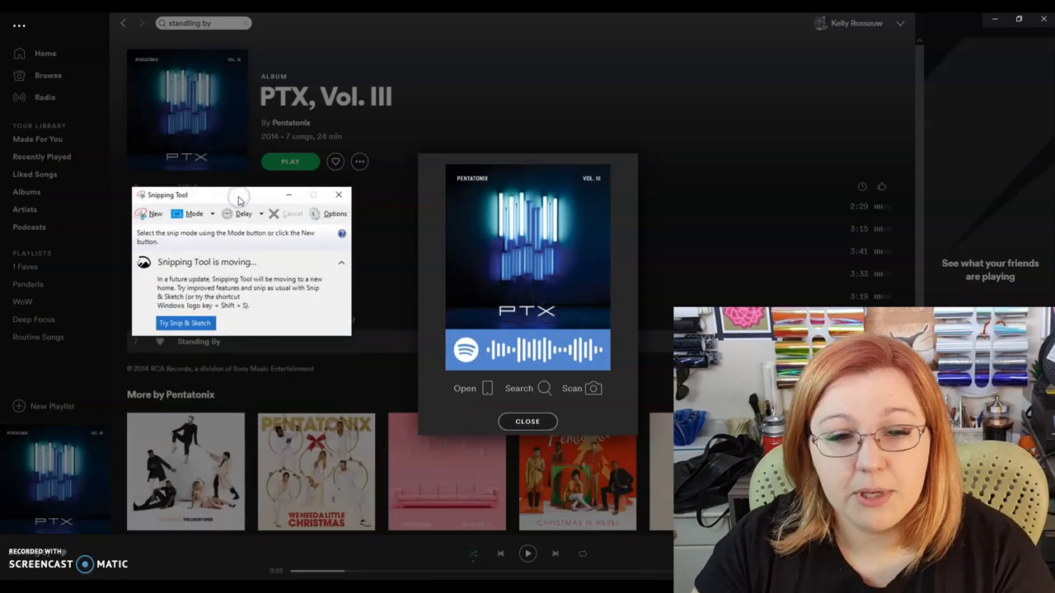
click(152, 213)
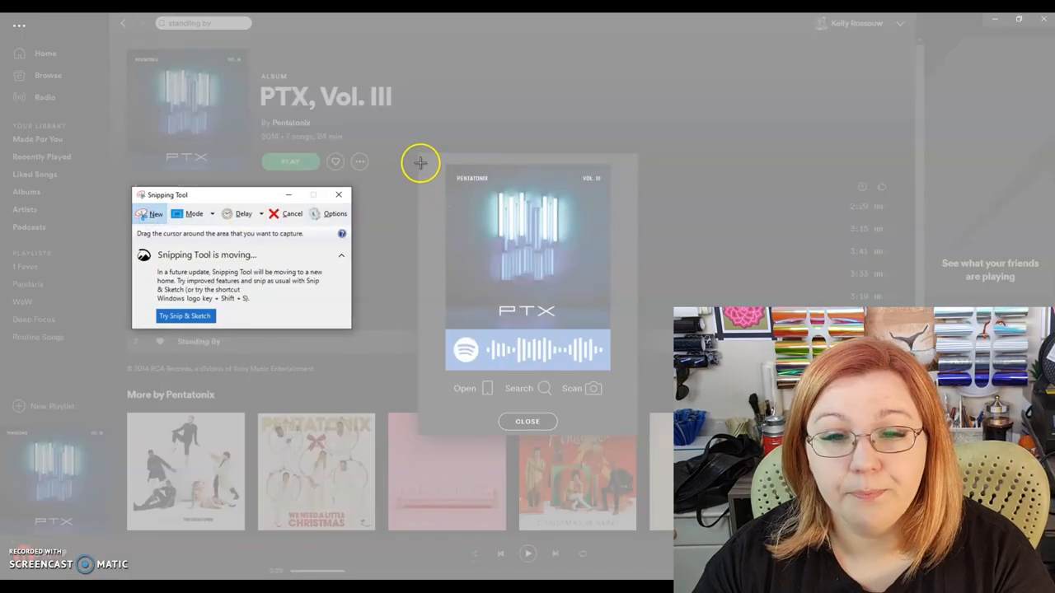
mouse_move(438, 330)
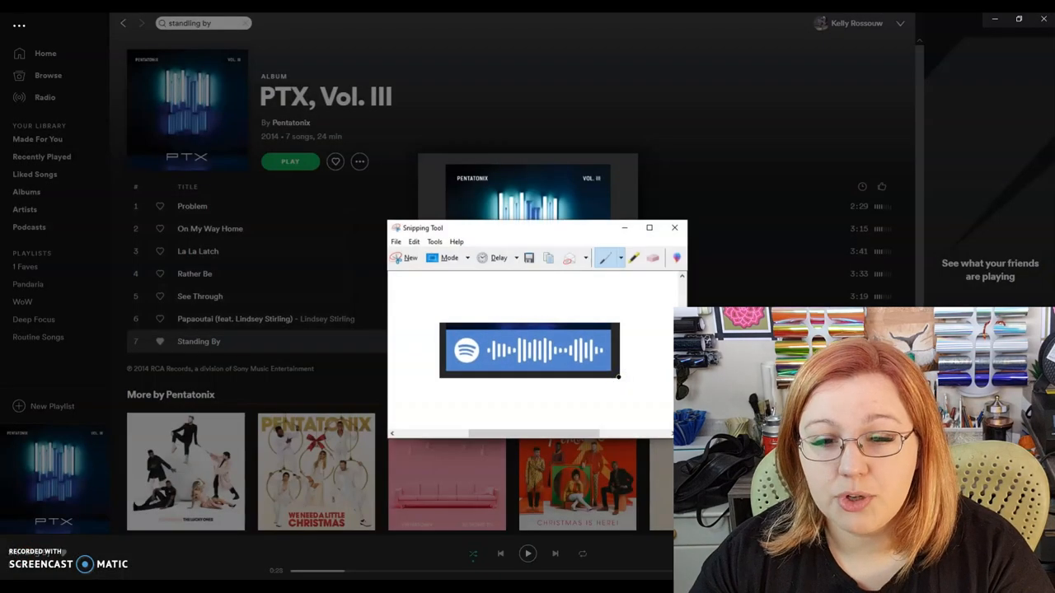
mouse_move(191, 552)
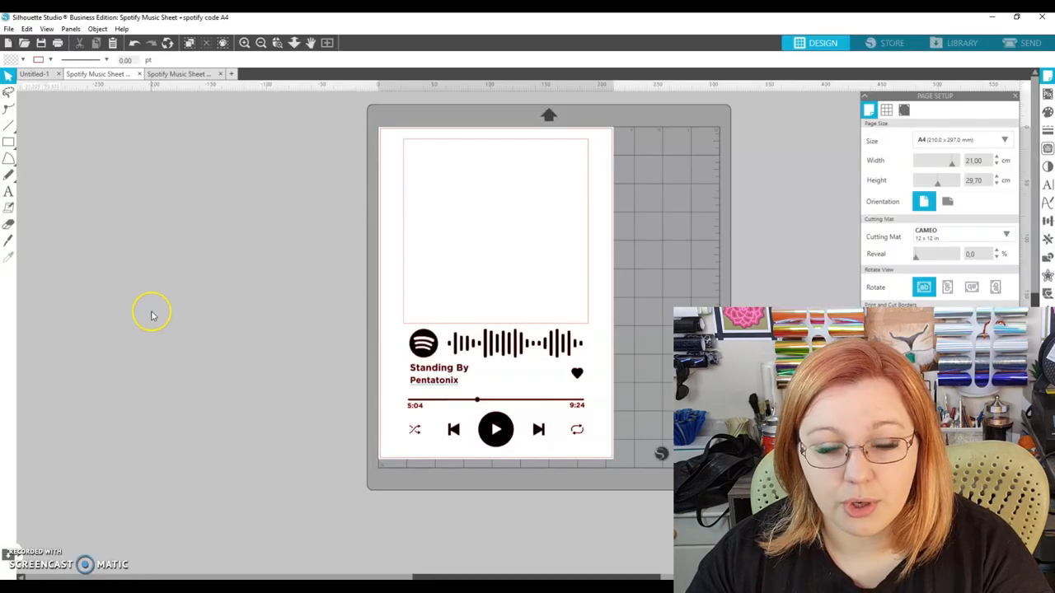
Paste the Spotify Code snip left of the page and invert its colours
click(469, 326)
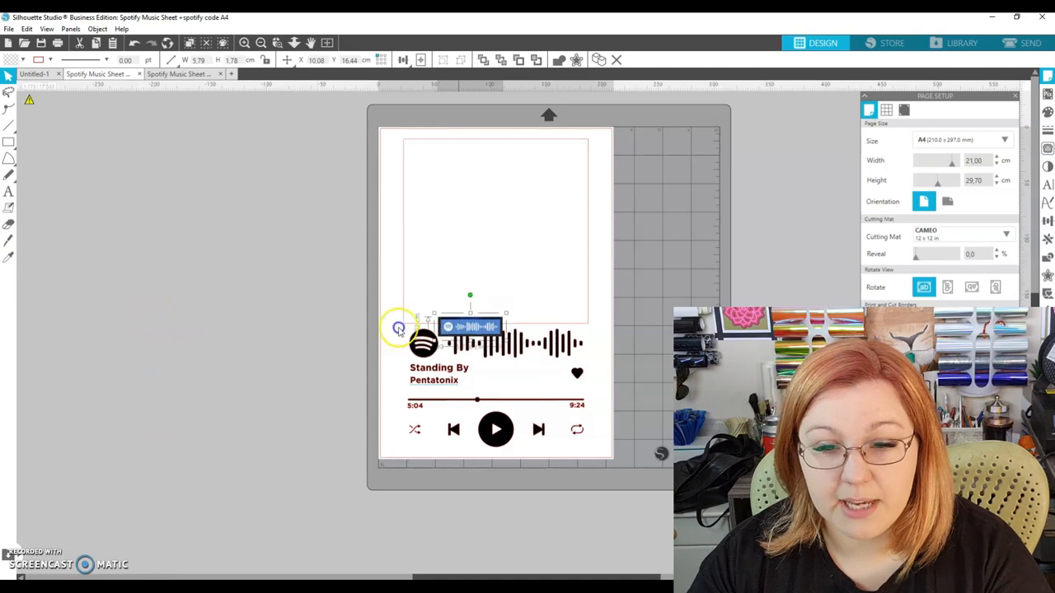
drag(470, 329, 256, 330)
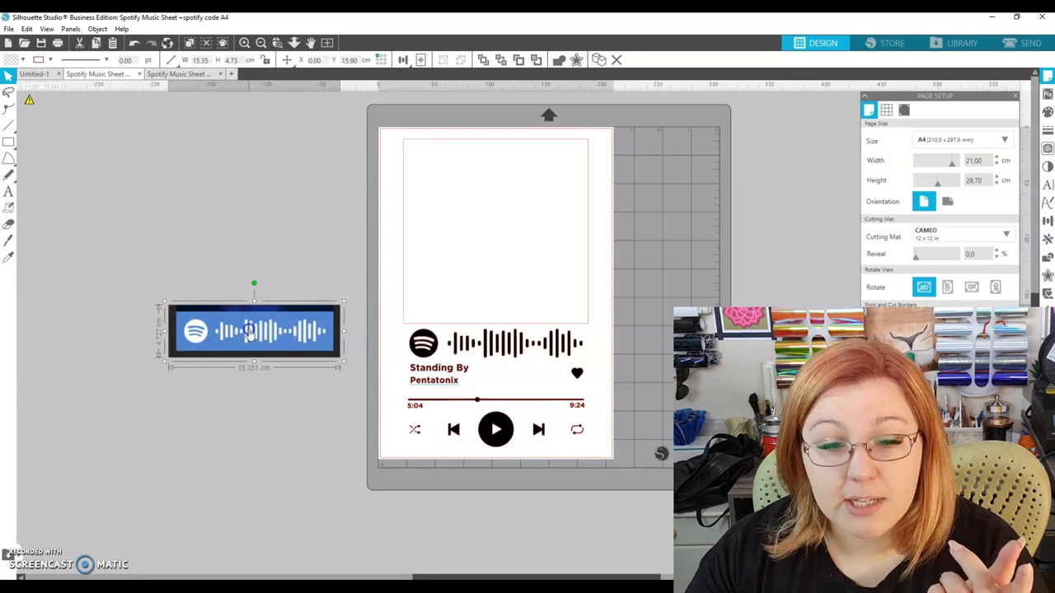
mouse_move(1048, 169)
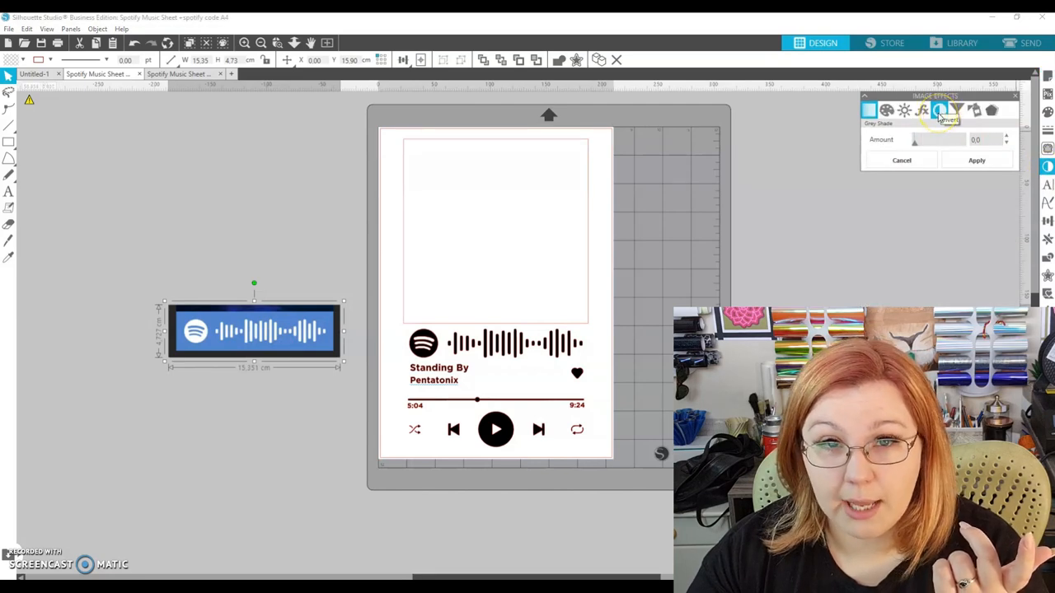
click(939, 110)
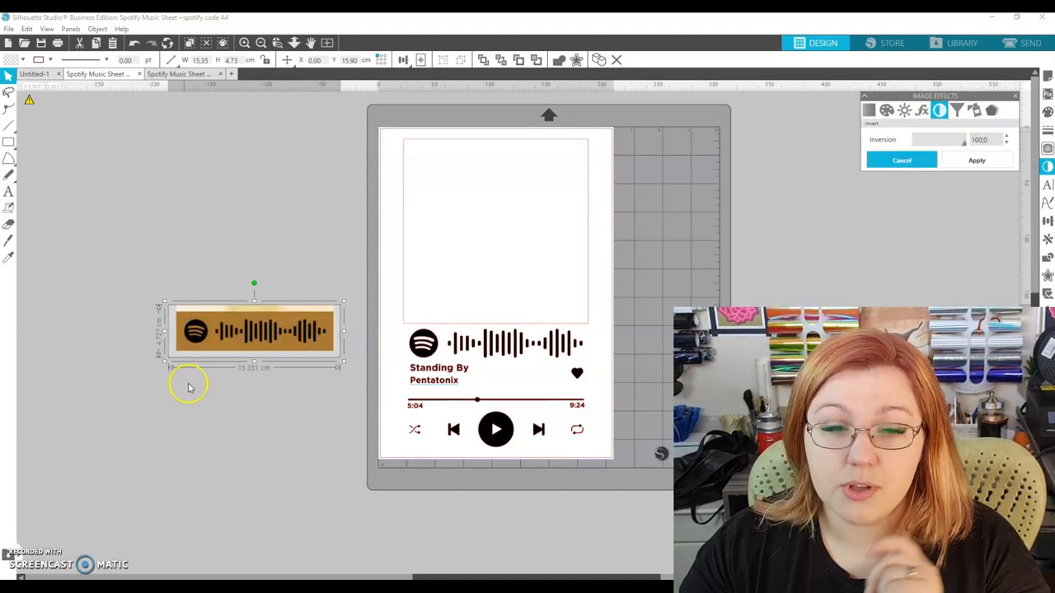
mouse_move(304, 360)
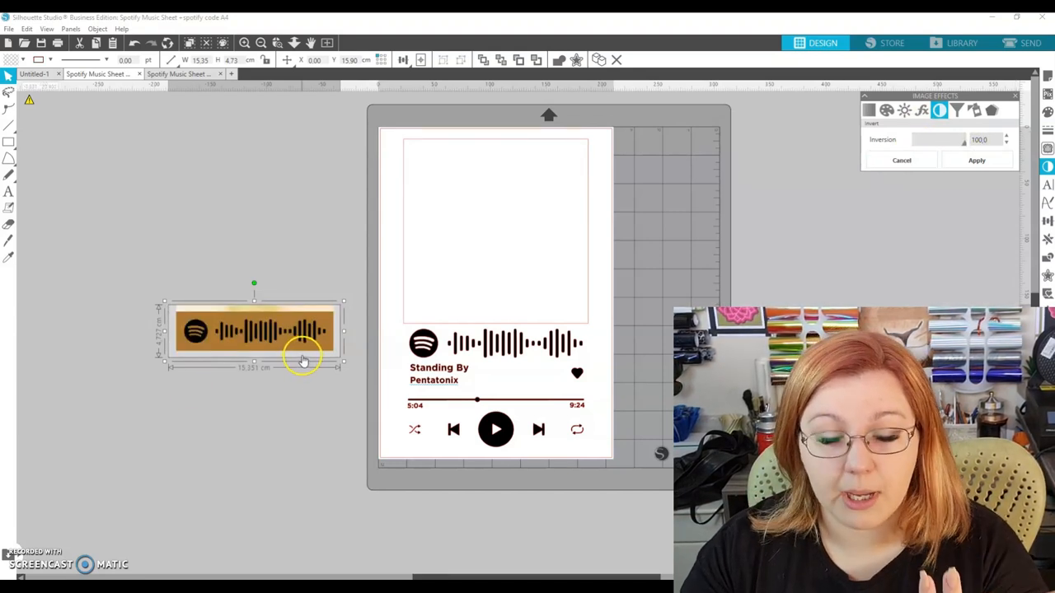
mouse_move(177, 340)
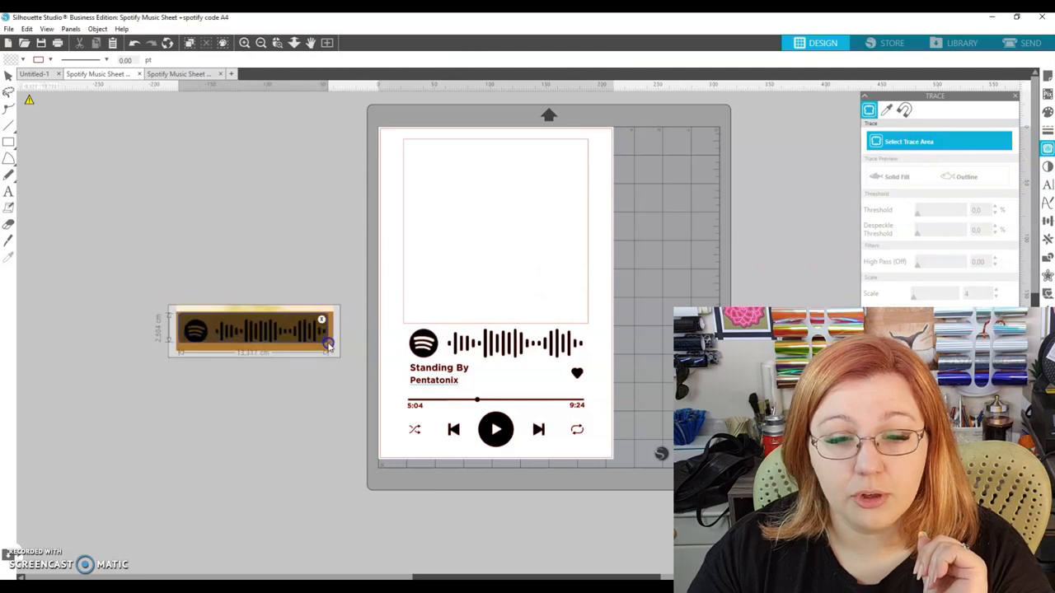
Select the code image as the trace area and trace its logo and bars into cut lines
click(897, 176)
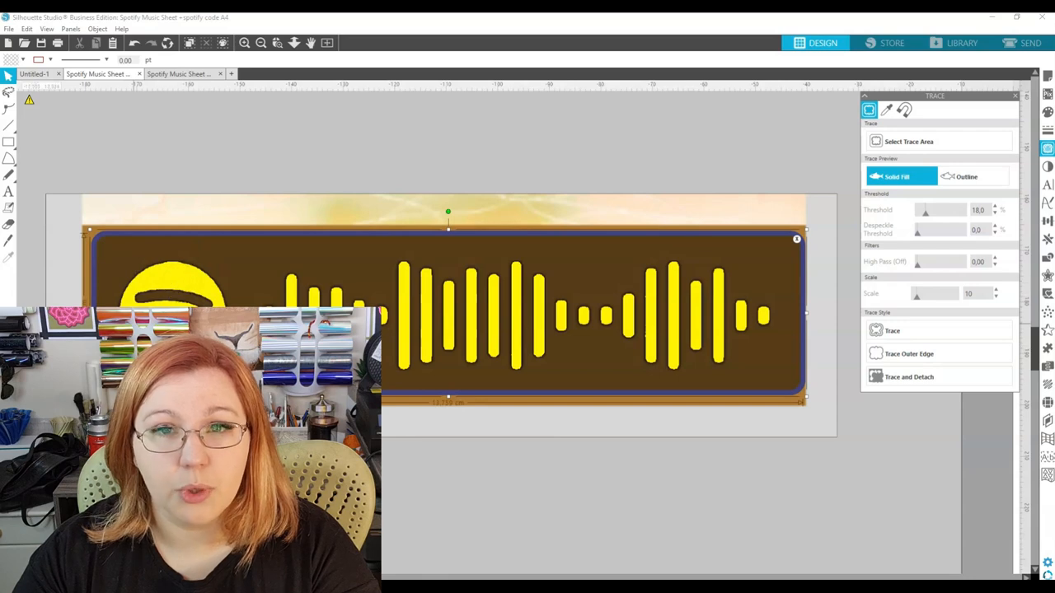
click(909, 376)
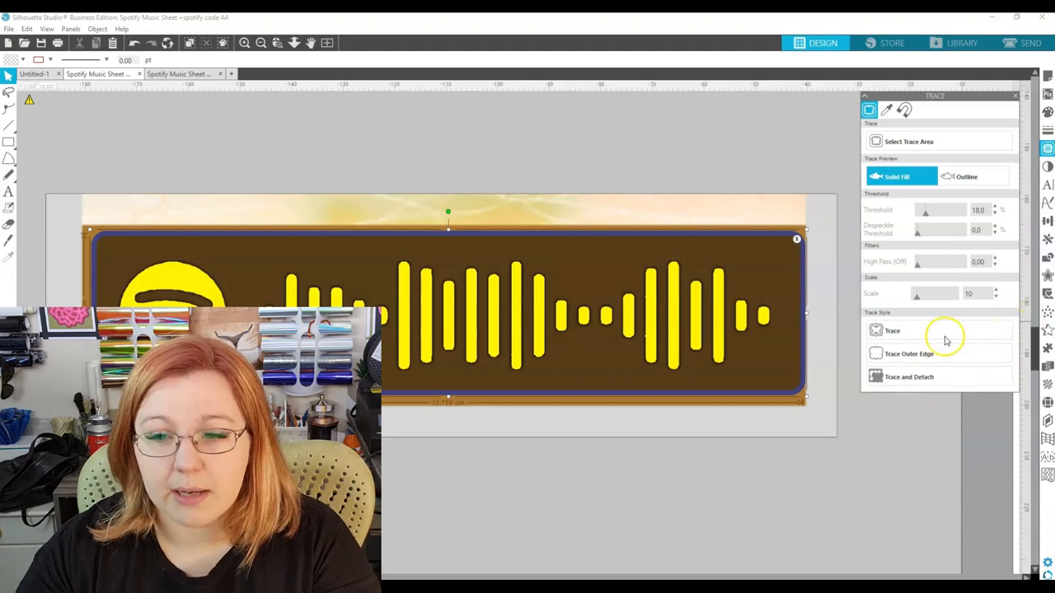
click(892, 331)
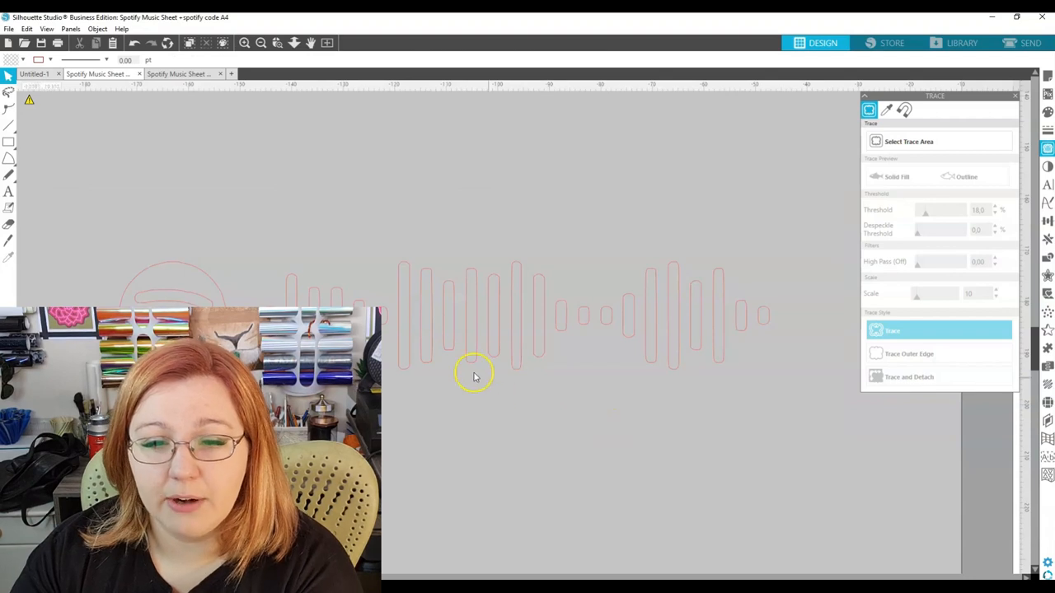
Fill the traced code black and enlarge it beside the Spotify logo
click(474, 371)
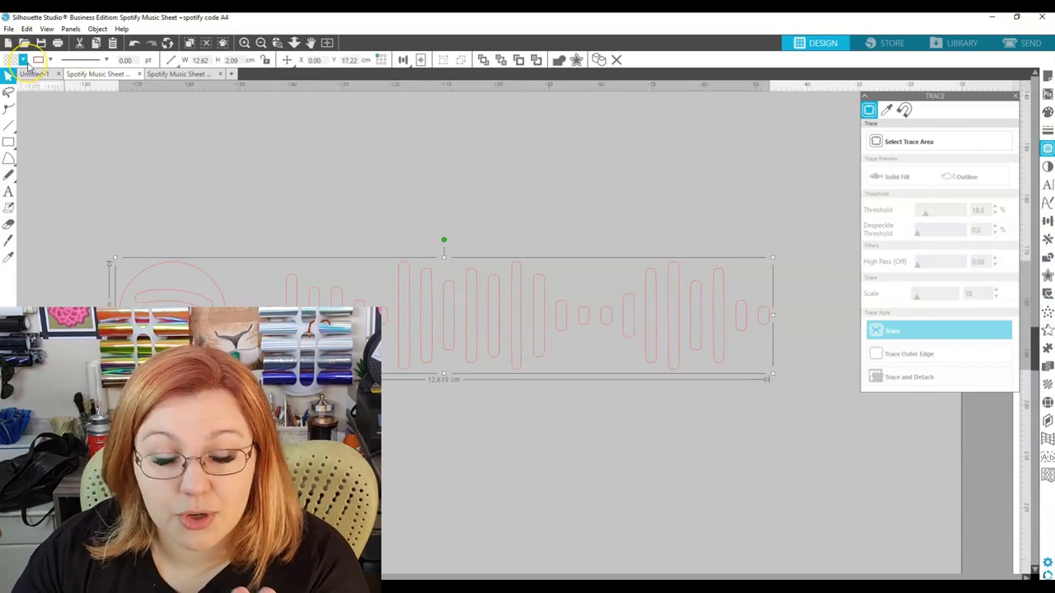
click(23, 60)
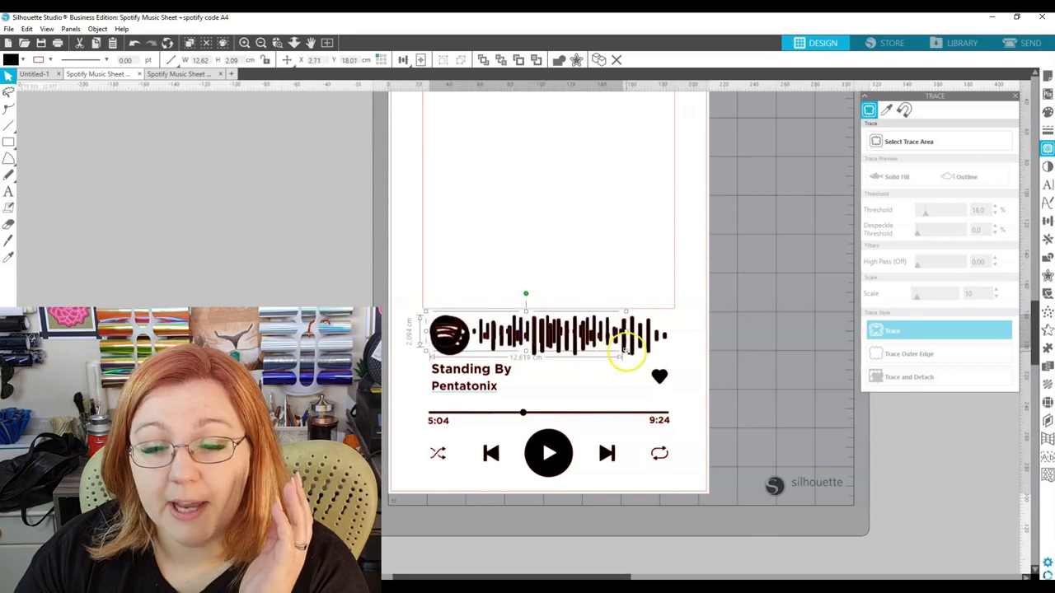
drag(625, 354, 671, 364)
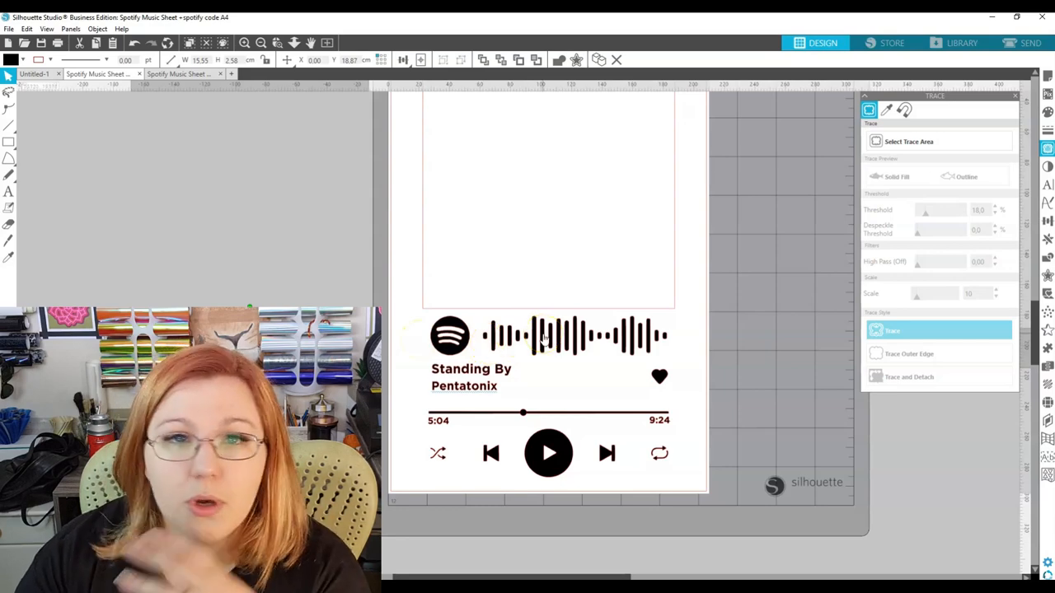
click(449, 333)
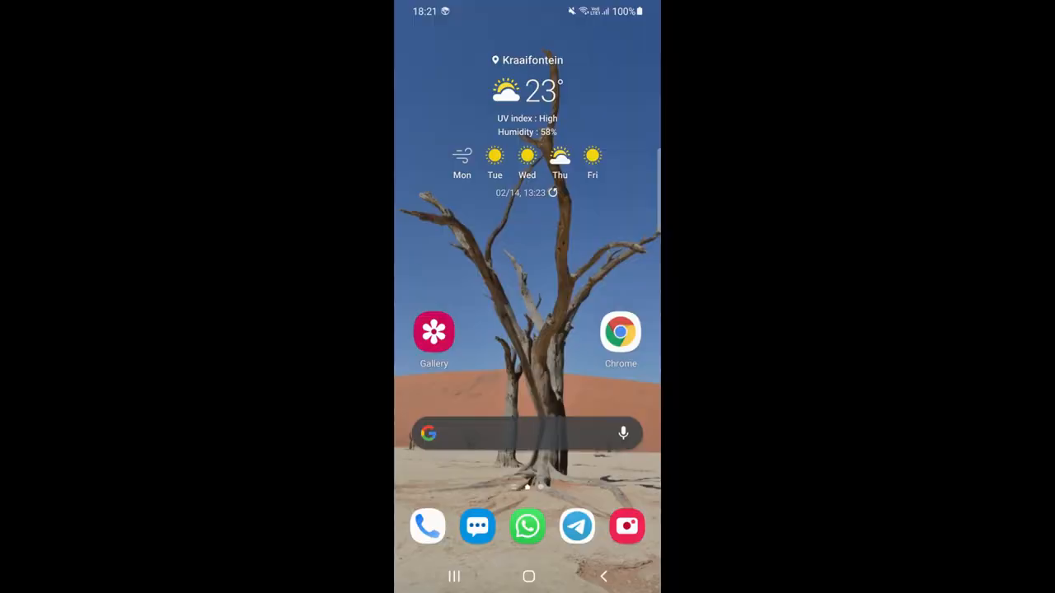
Search for 'Standing By' in the phone's Spotify app
scroll(up, 3)
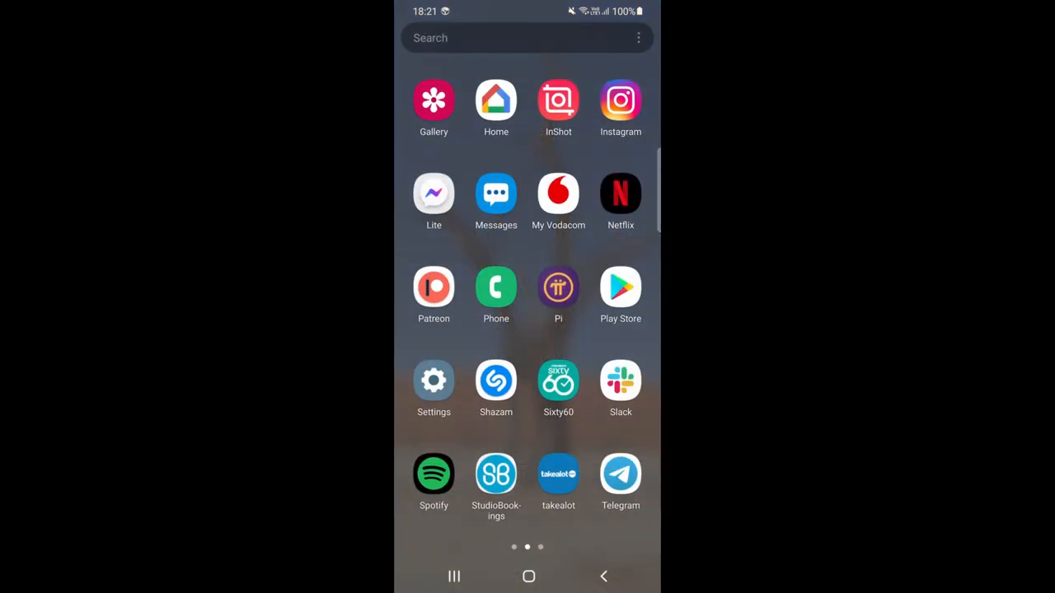
click(433, 474)
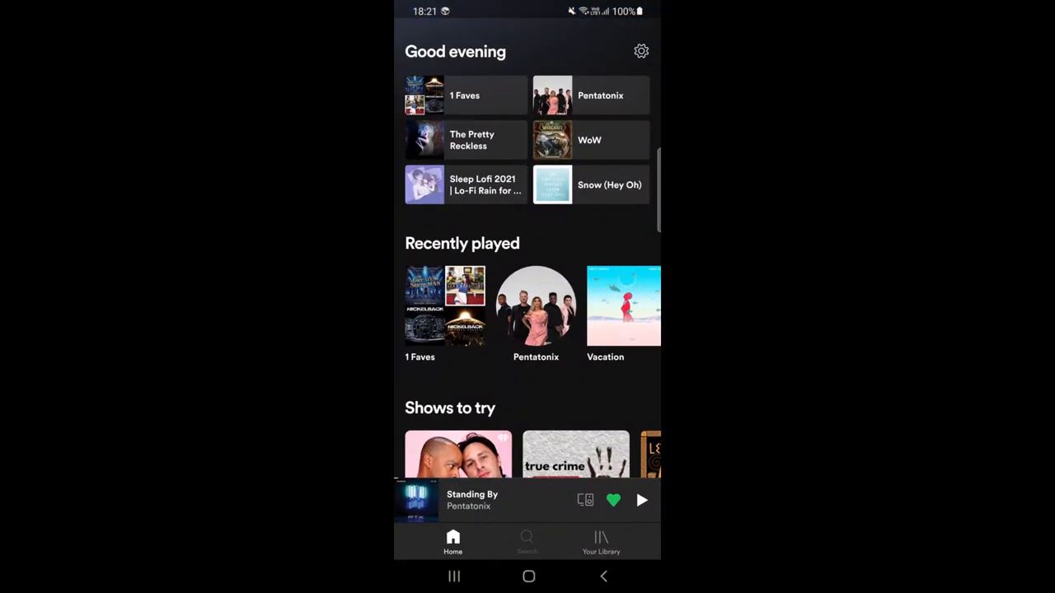
click(527, 543)
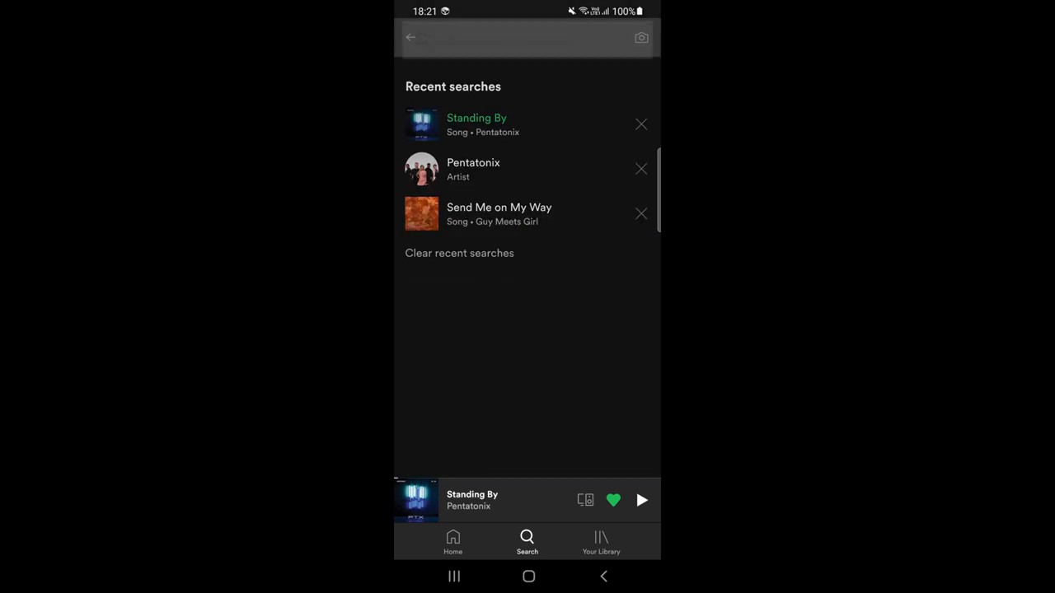
click(519, 38)
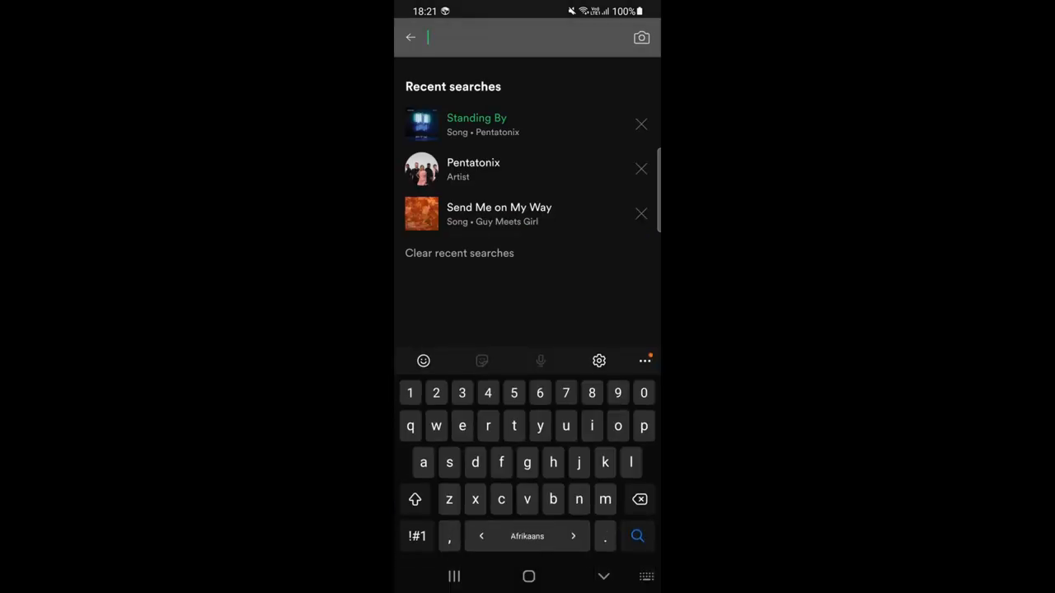
text(standing b)
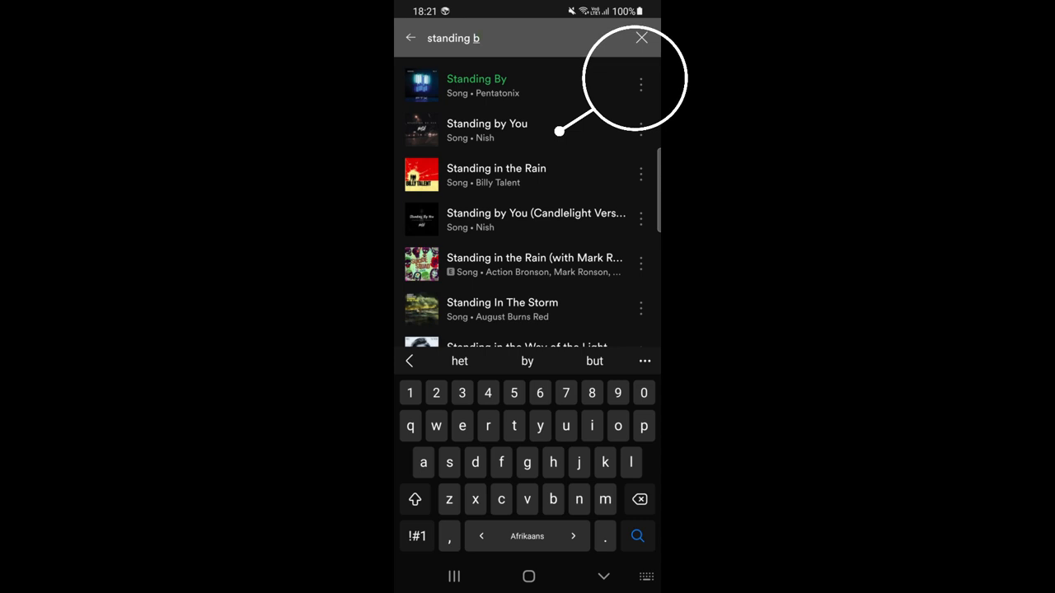
Open the song's options menu and its sharing options for the code
click(640, 85)
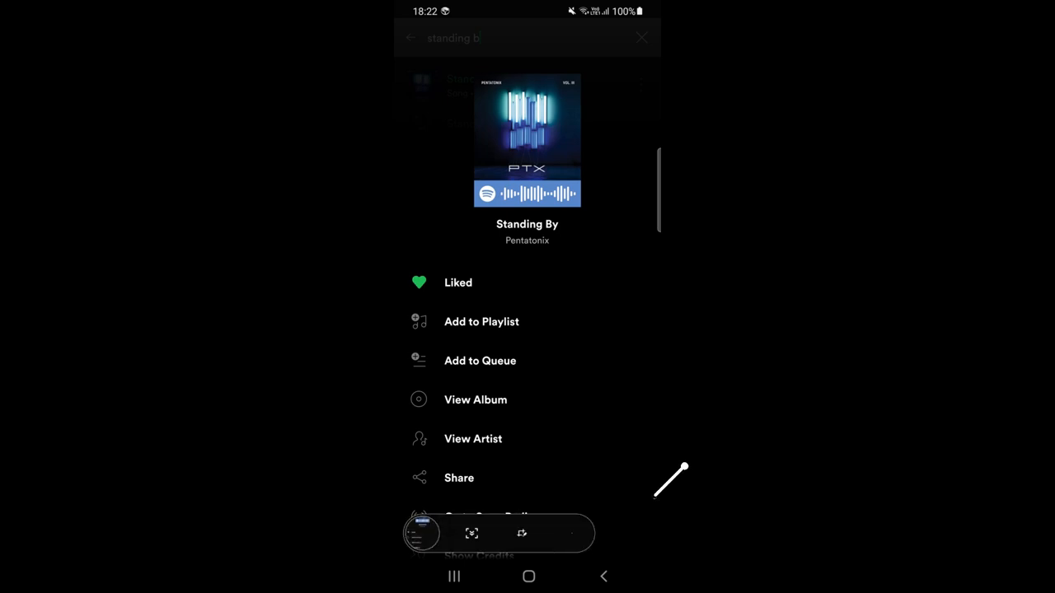
click(459, 478)
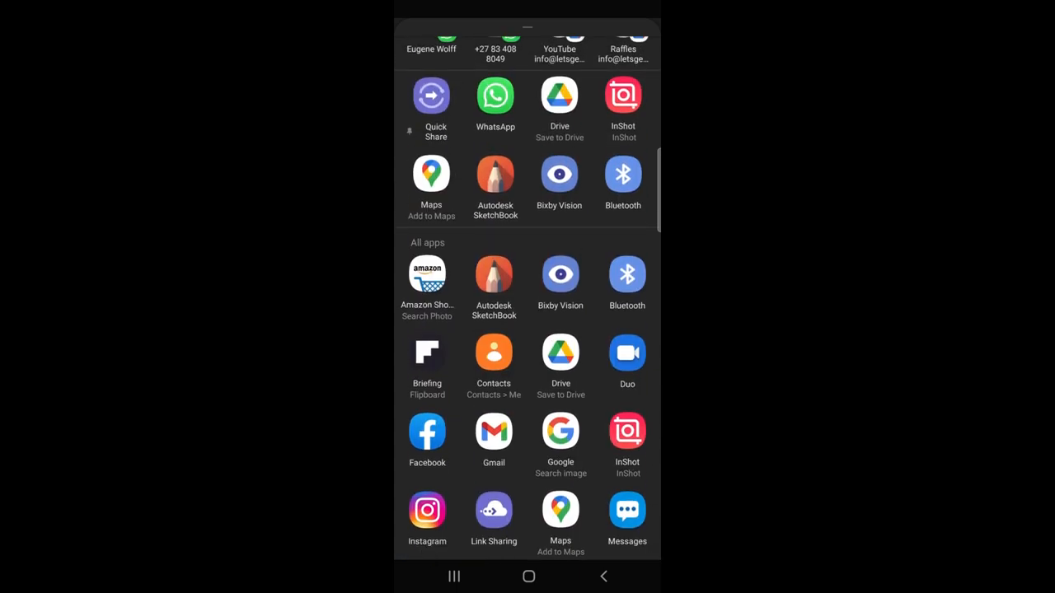
scroll(up, 3)
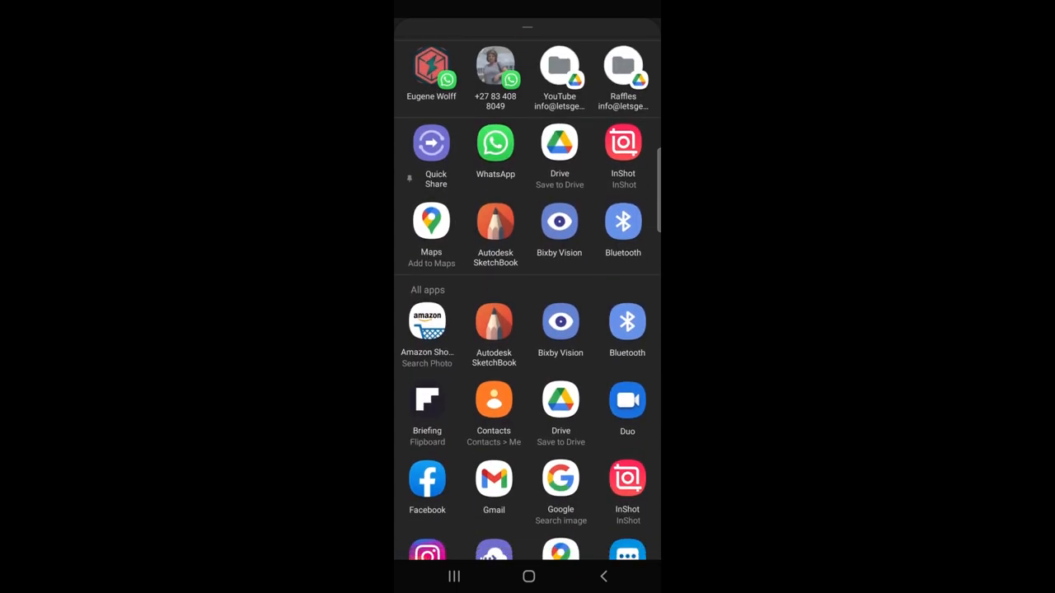
scroll(up, 3)
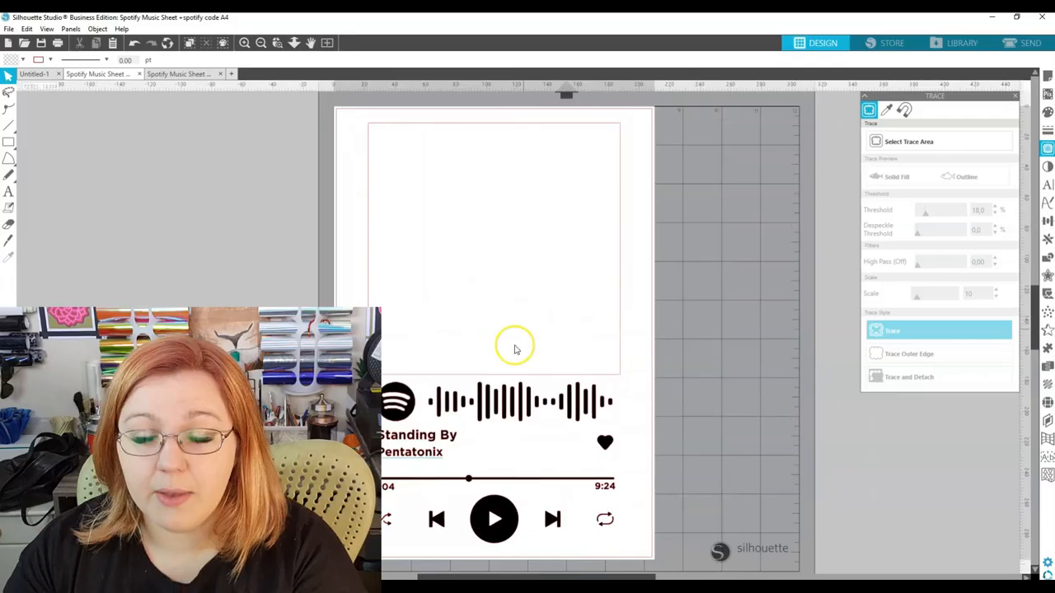
mouse_move(474, 313)
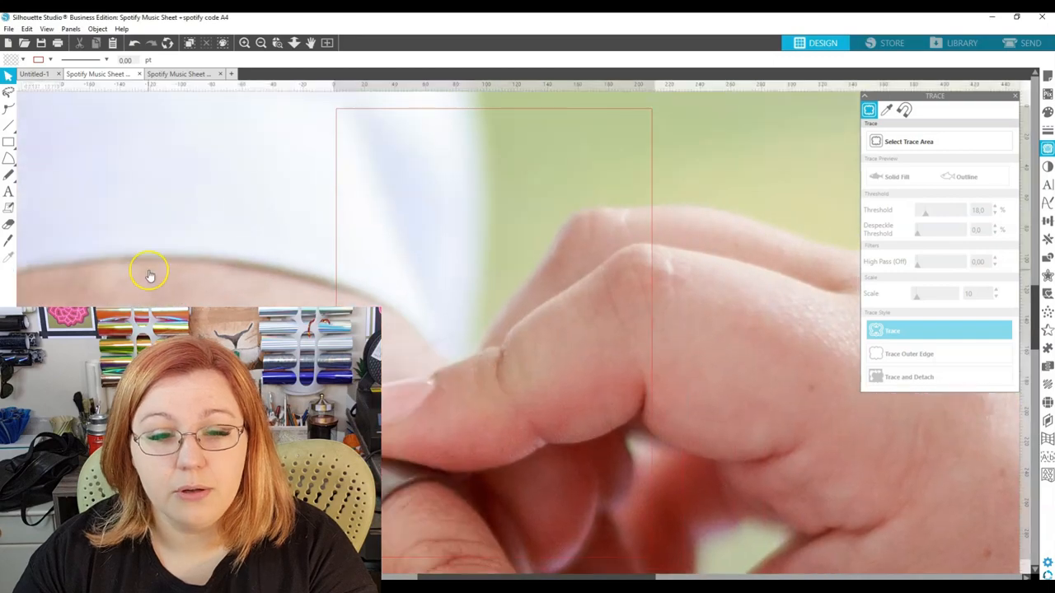
Scale the imported wedding photo over the photo frame and crop it to the frame
click(261, 43)
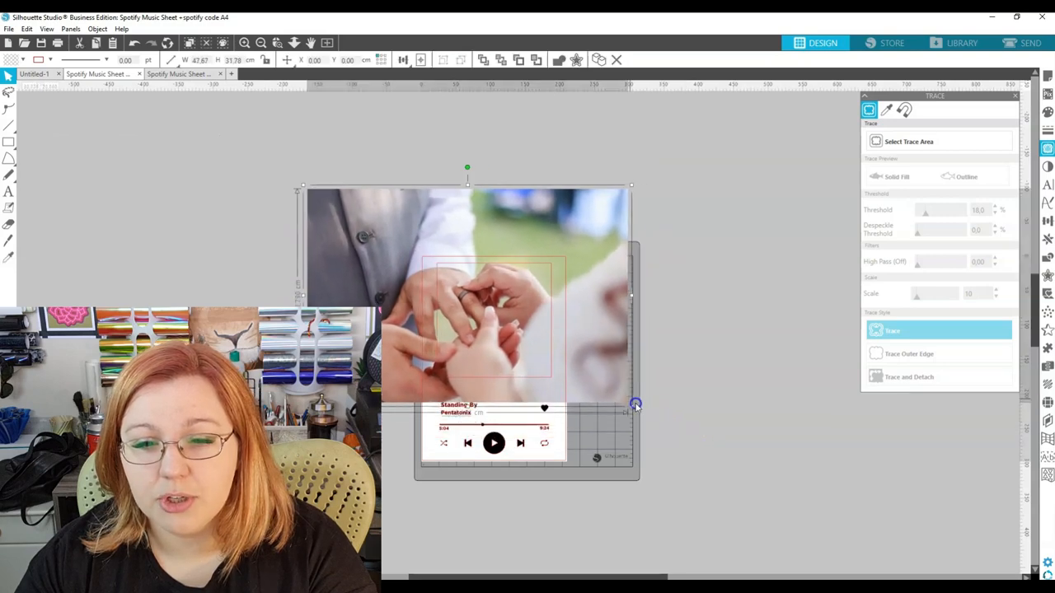
drag(634, 404, 542, 366)
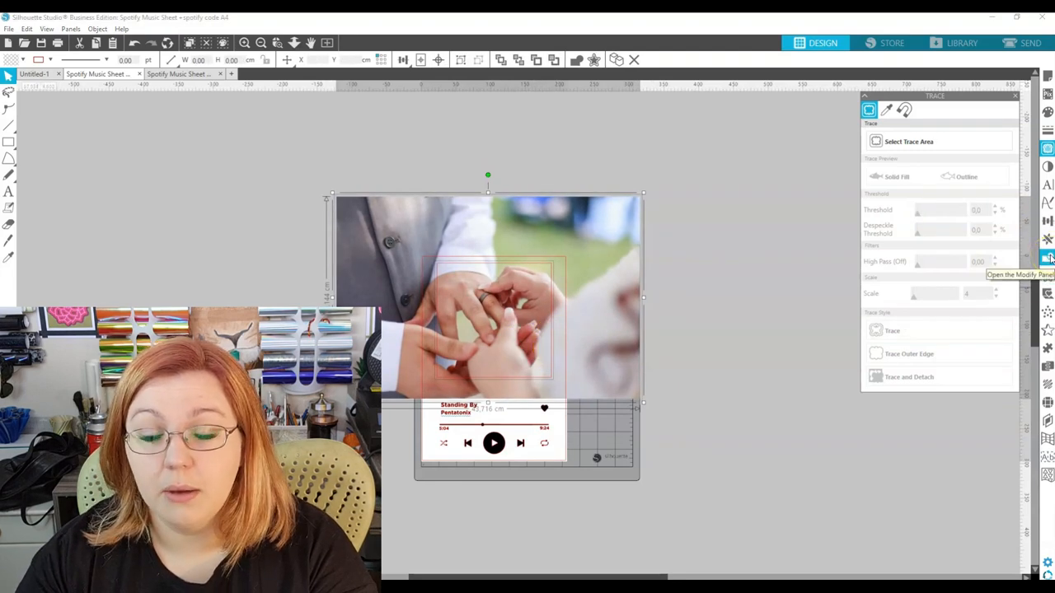
click(1048, 257)
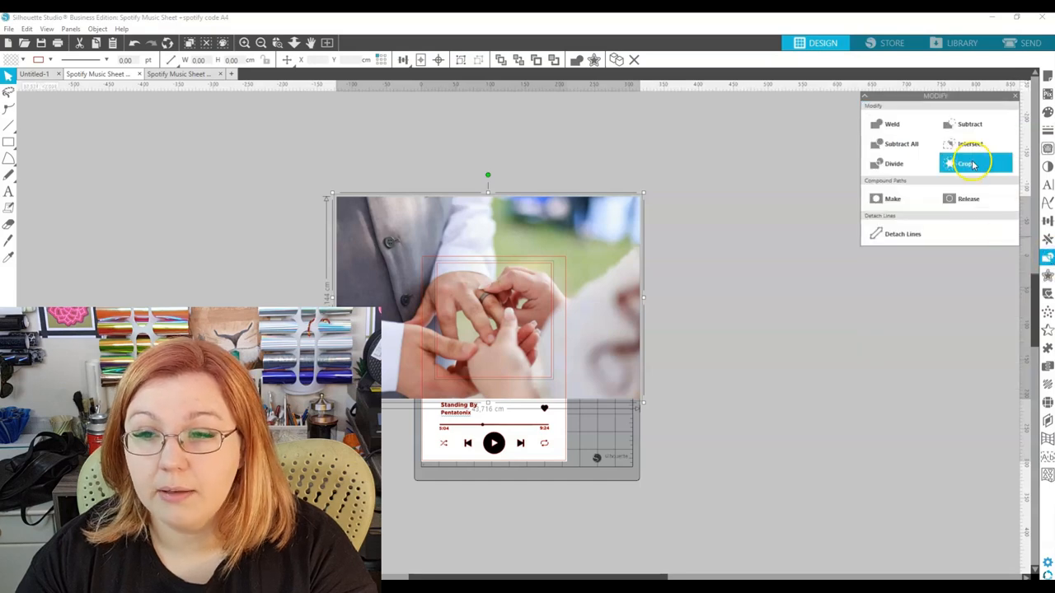
click(964, 163)
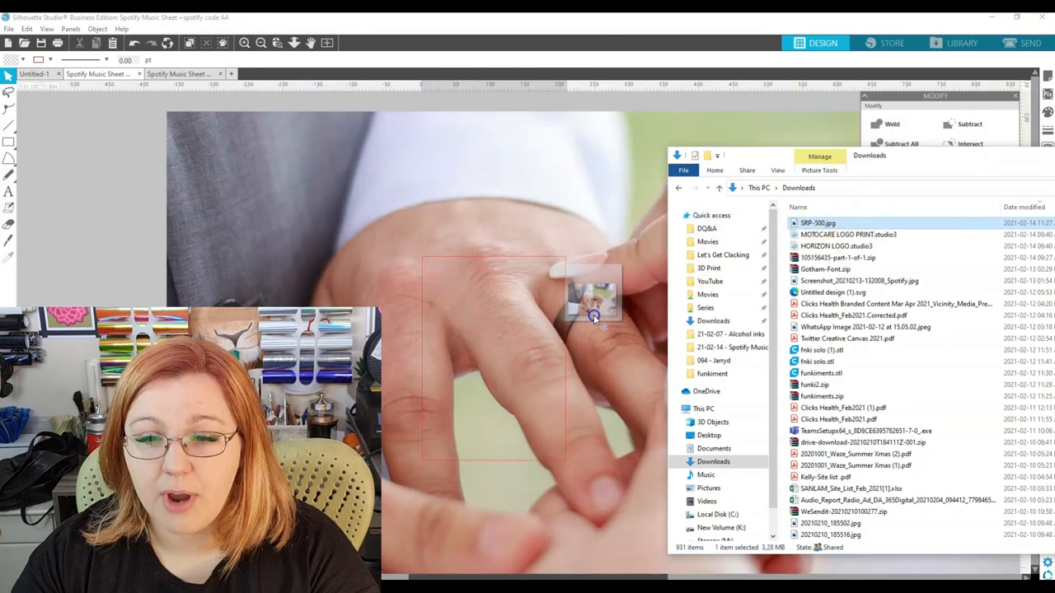
Drag the wedding photo from the downloaded files into the photo frame
drag(593, 318, 494, 330)
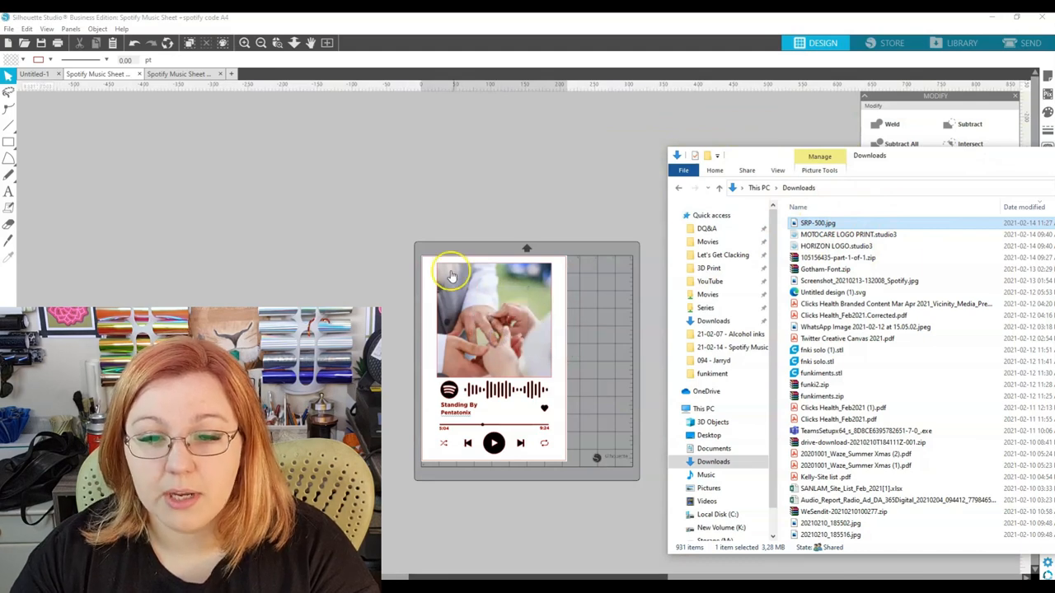
mouse_move(475, 316)
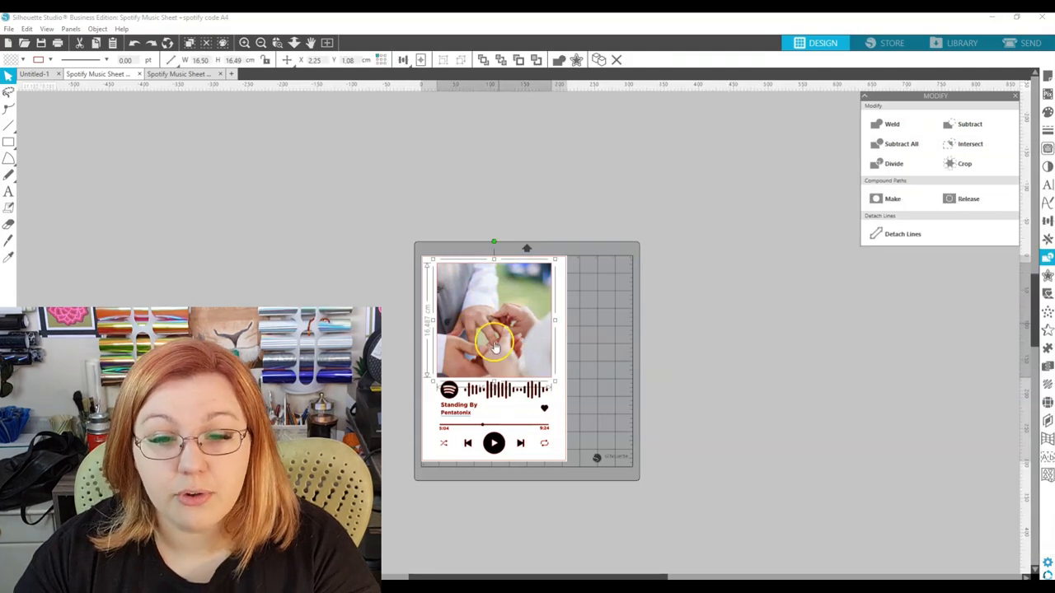
mouse_move(795, 291)
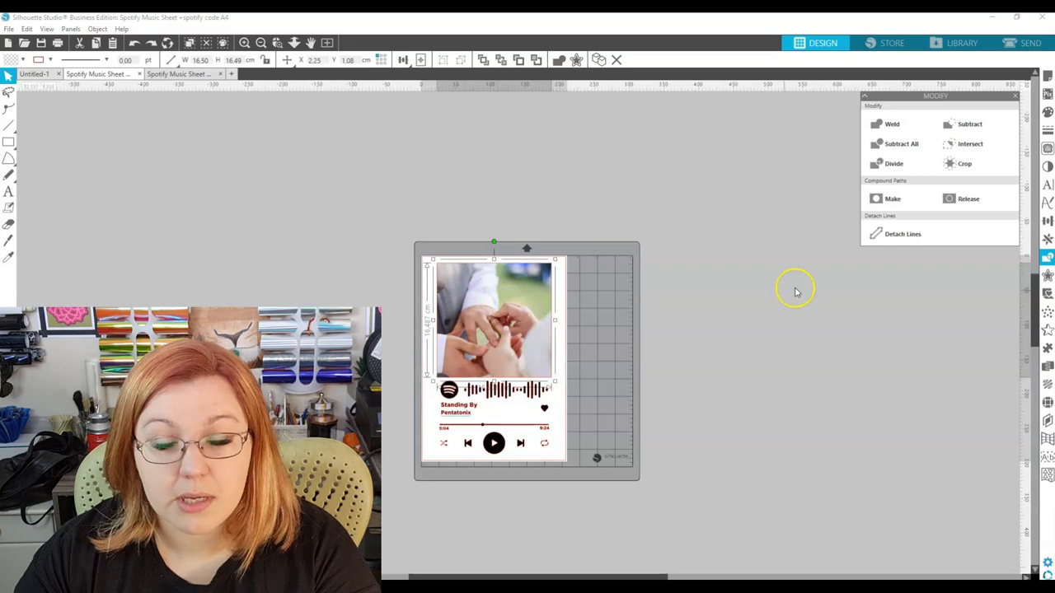
mouse_move(1047, 113)
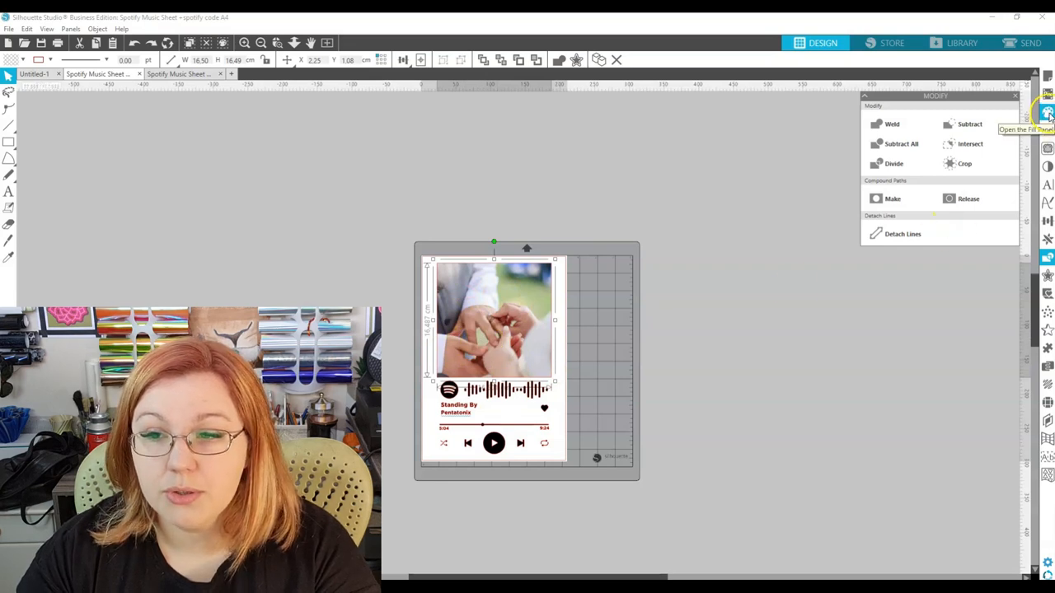
Fill the frame with the wedding photo as a pattern scaled to 168%
click(1046, 112)
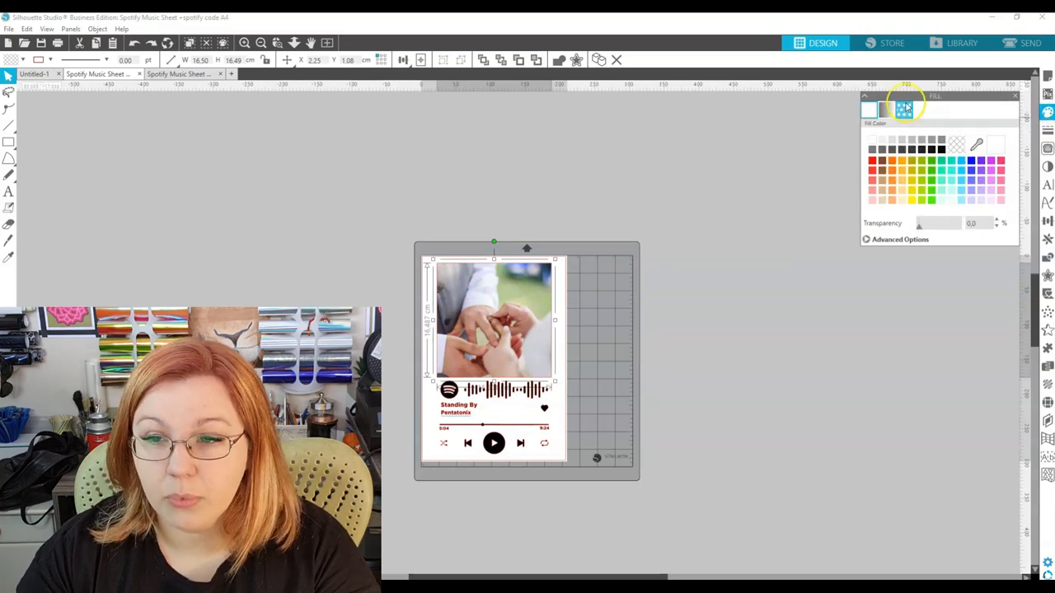
mouse_move(904, 110)
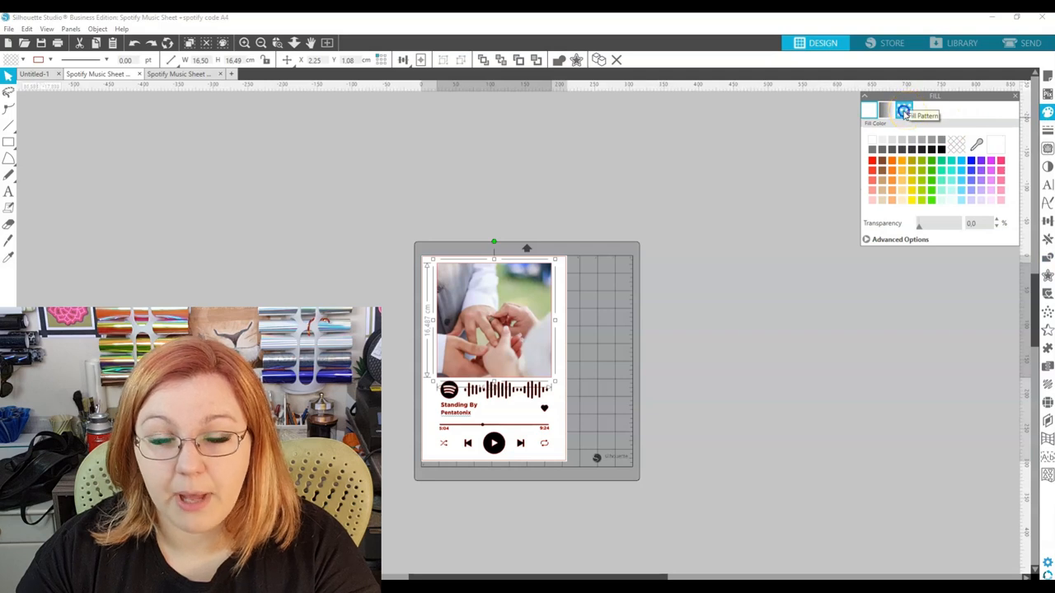
click(903, 110)
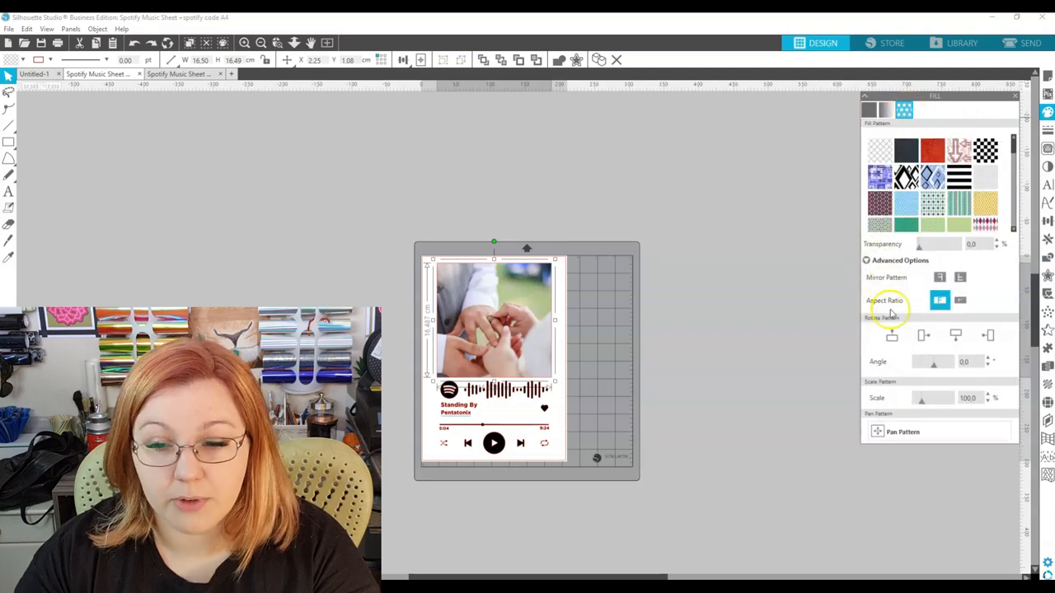
drag(922, 398, 944, 398)
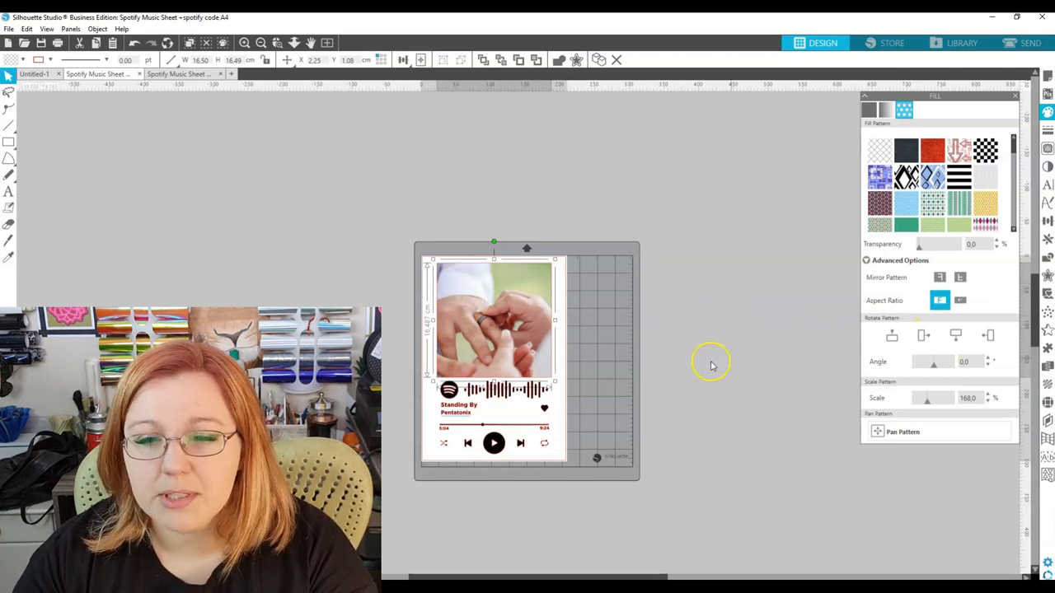
mouse_move(450, 338)
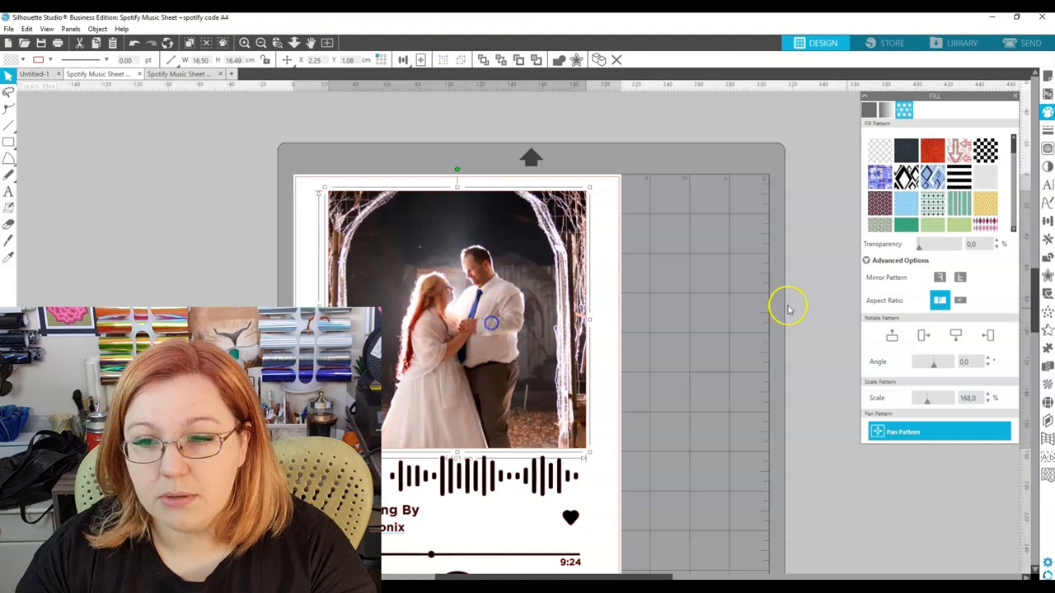
Drag the arch photo within the frame so the couple is fully framed, then zoom in
drag(935, 399, 926, 404)
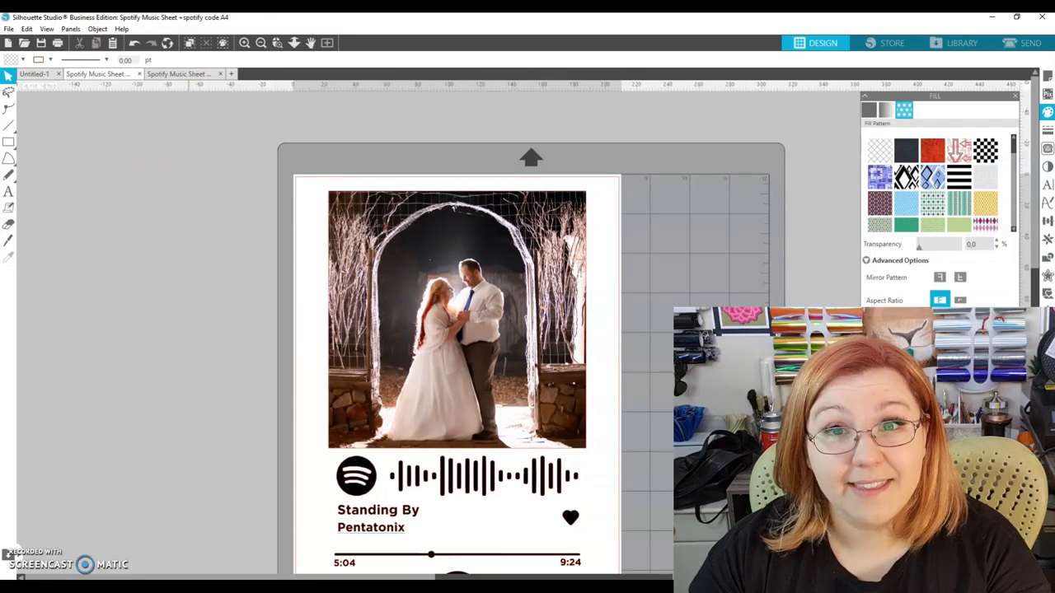
click(244, 42)
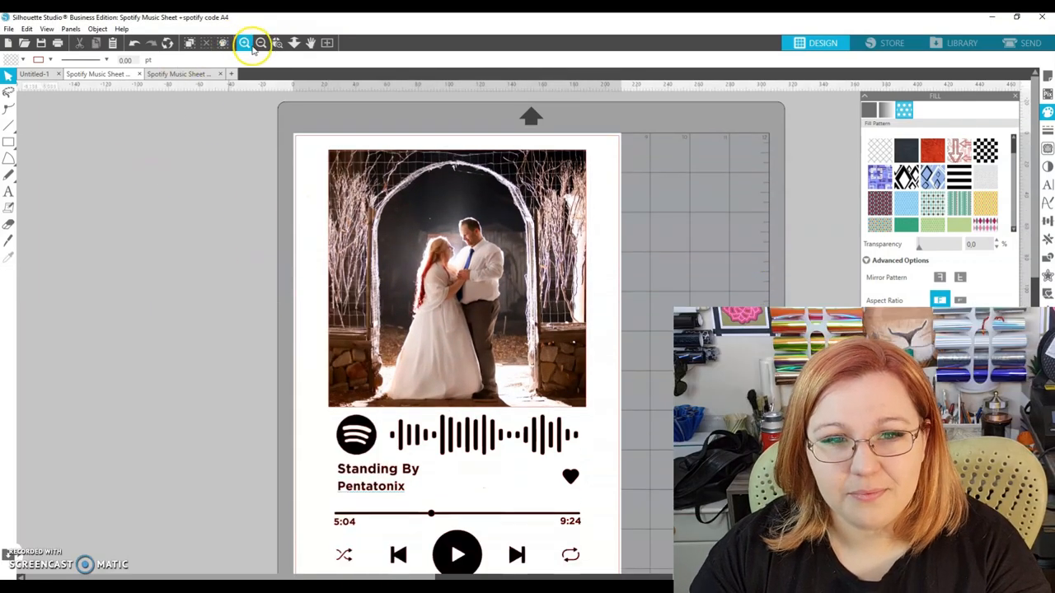
Zoom in, check the song title, and select the 5:04 elapsed time label
click(261, 43)
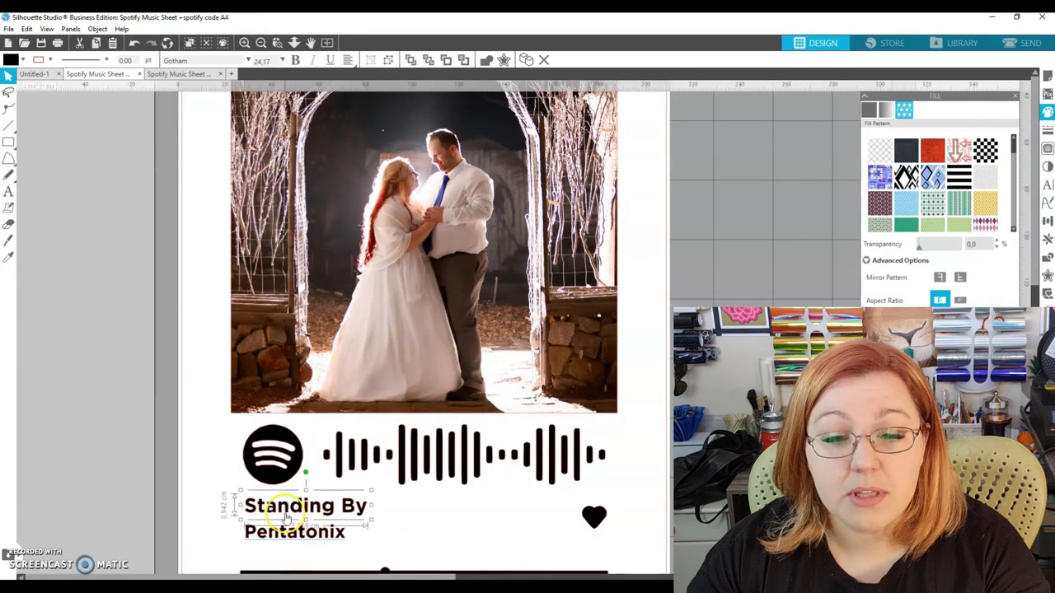
mouse_move(273, 493)
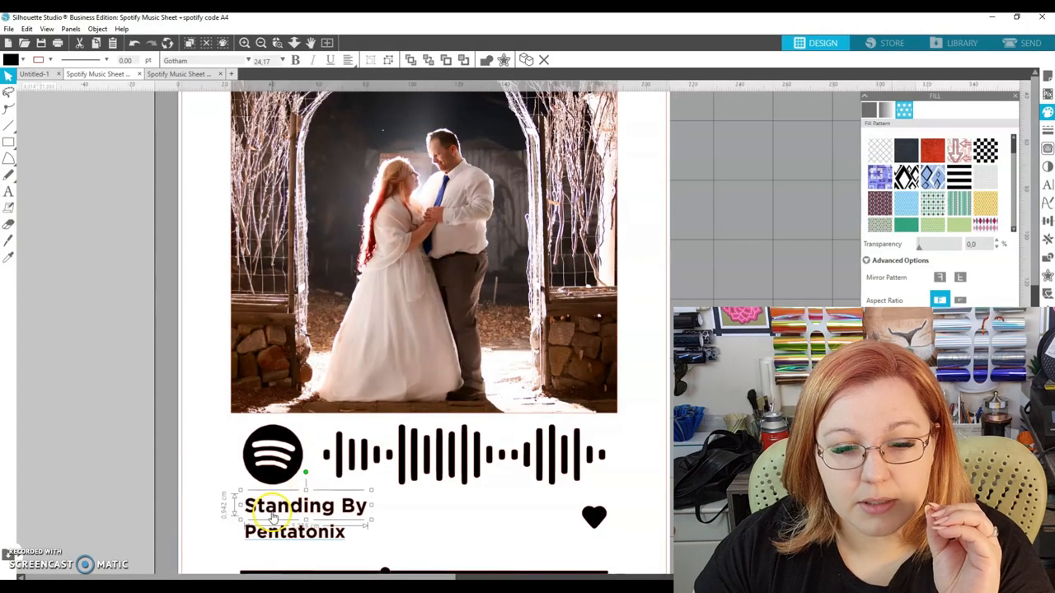
double_click(307, 506)
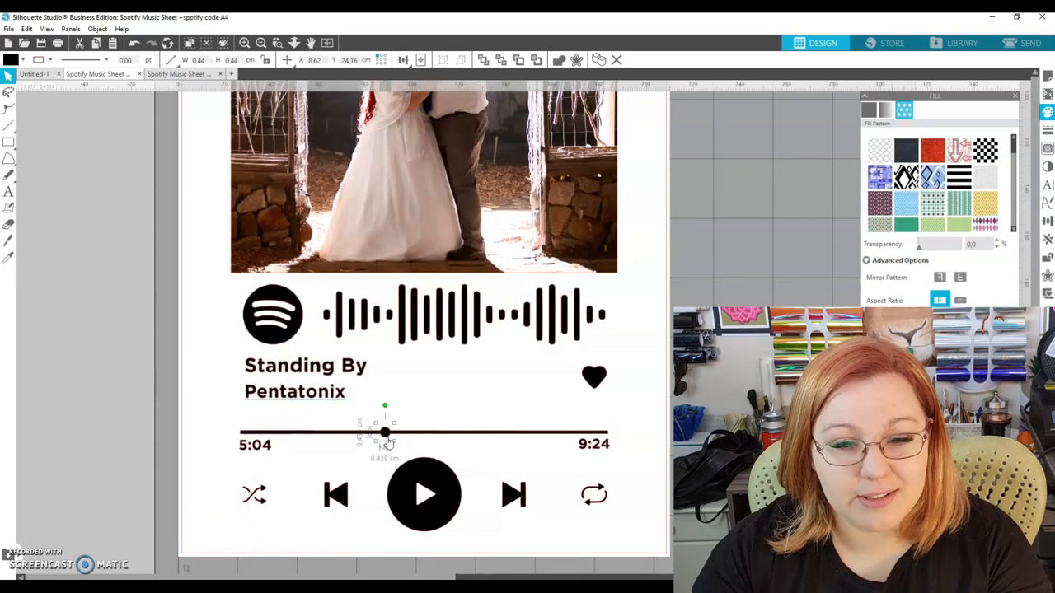
mouse_move(351, 445)
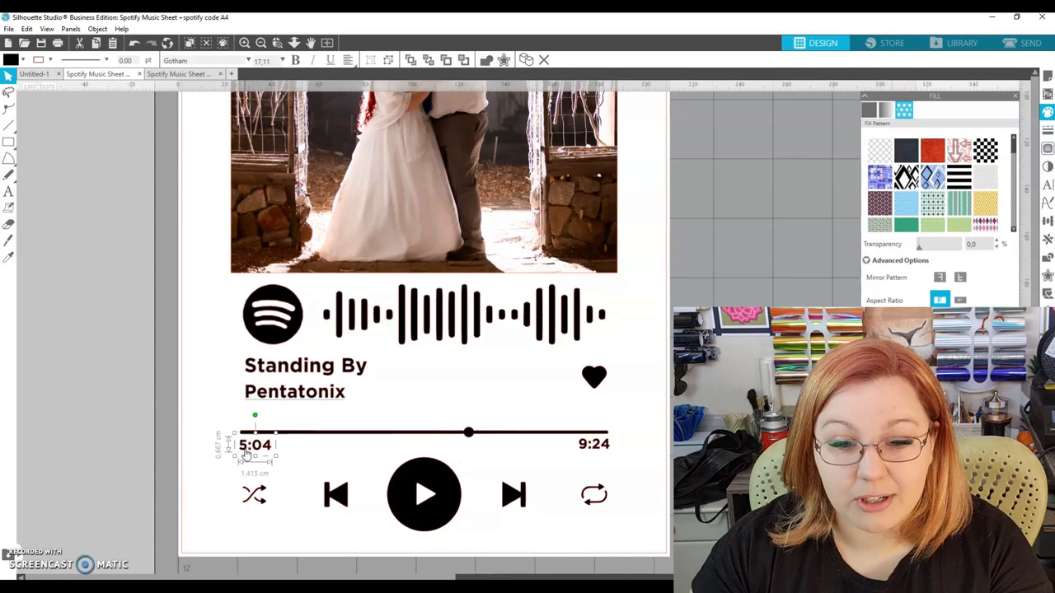
scroll(up, 3)
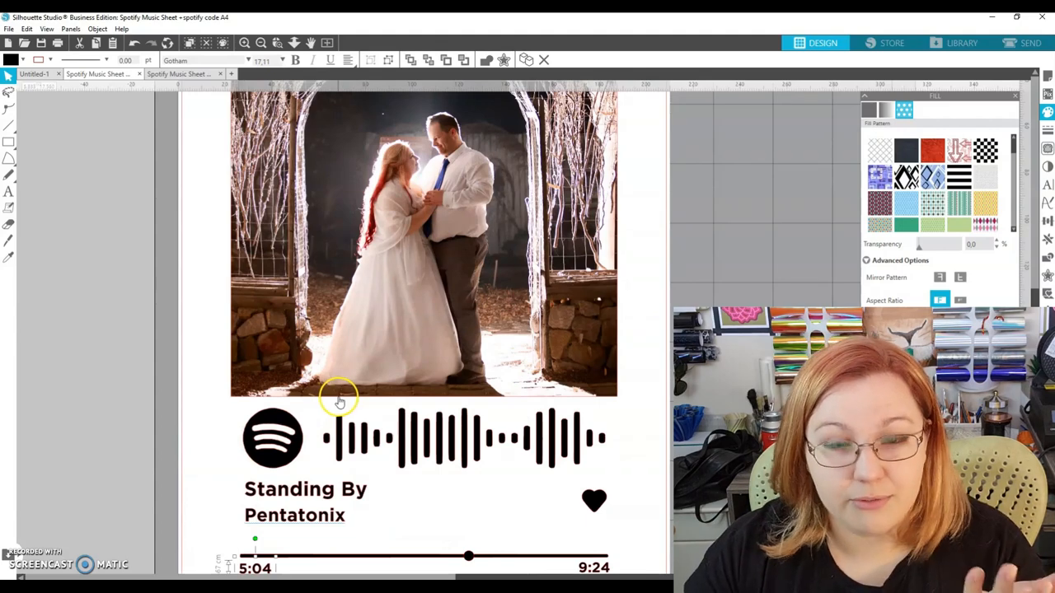
scroll(down, 3)
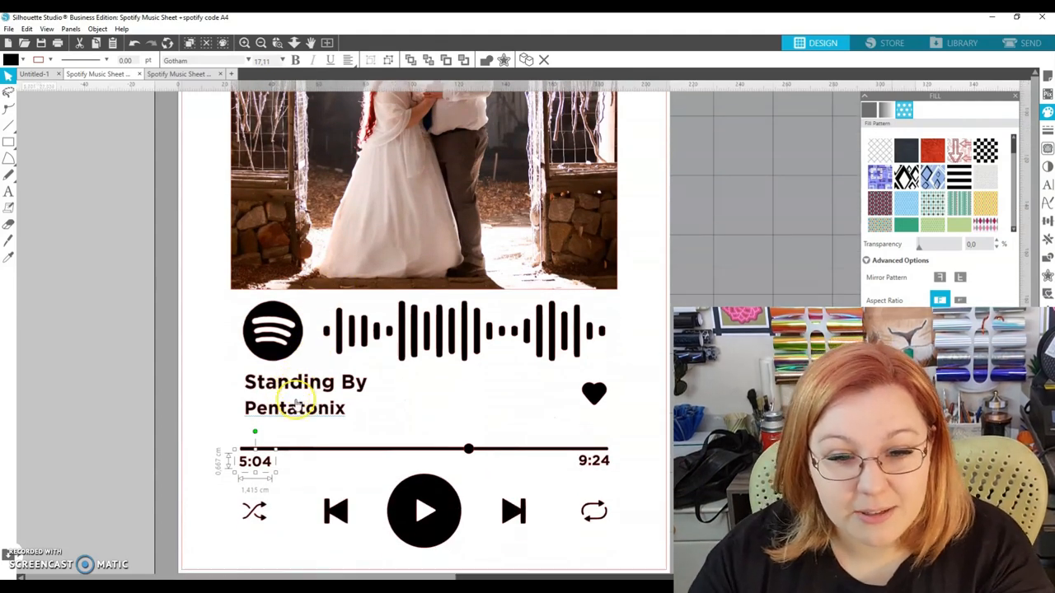
scroll(down, 3)
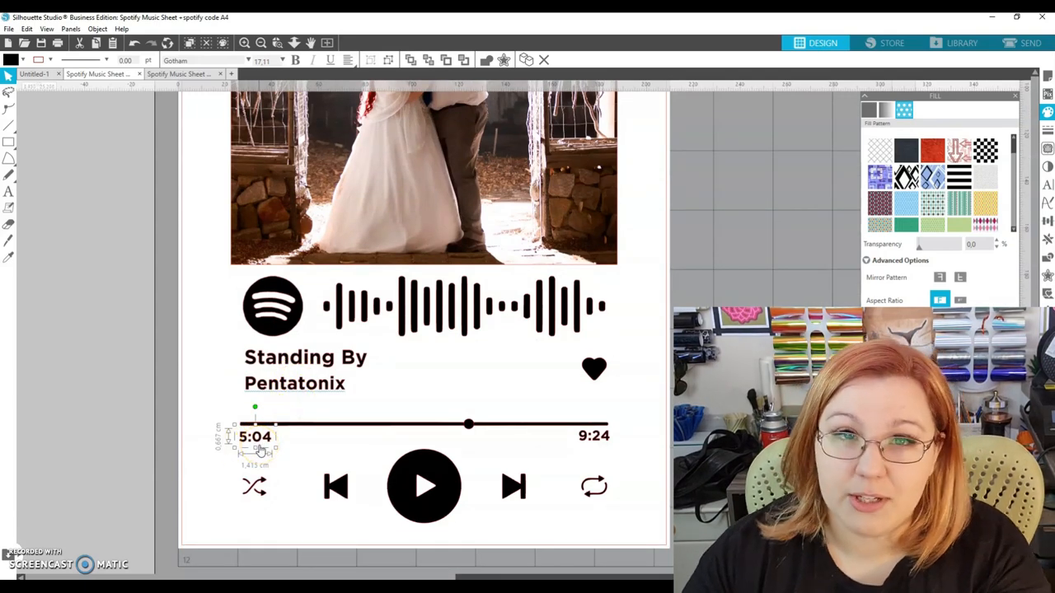
click(594, 436)
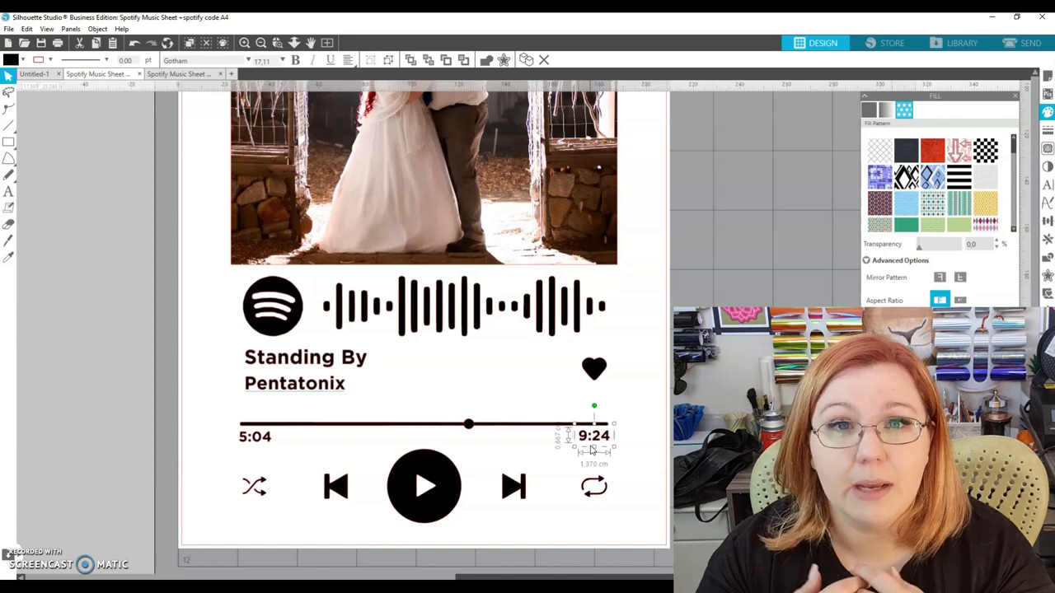
mouse_move(541, 433)
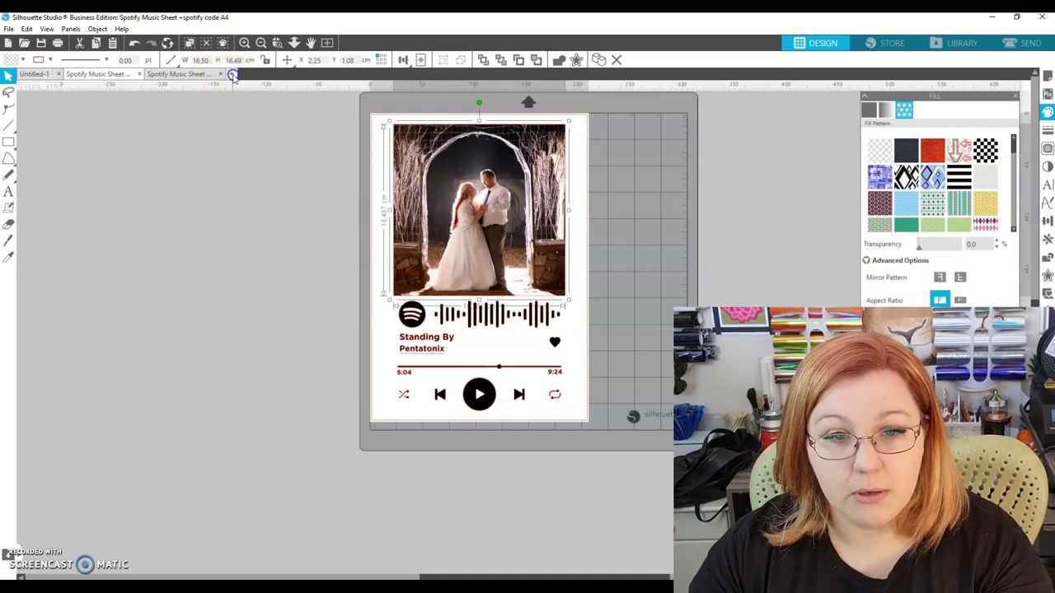
Create a new blank A4 document for the couple-under-the-arch photo
click(278, 73)
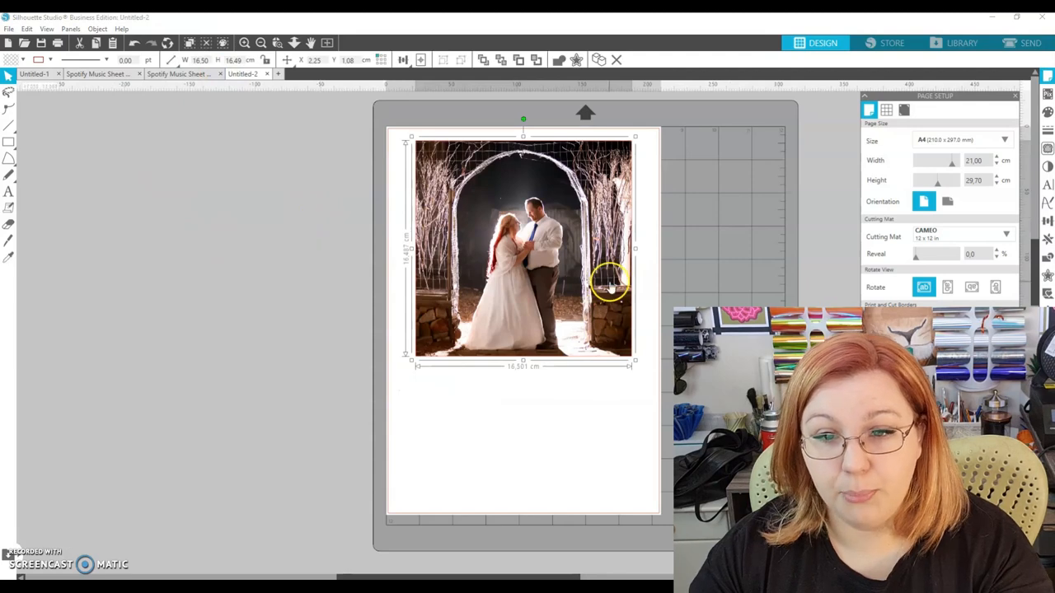
mouse_move(267, 216)
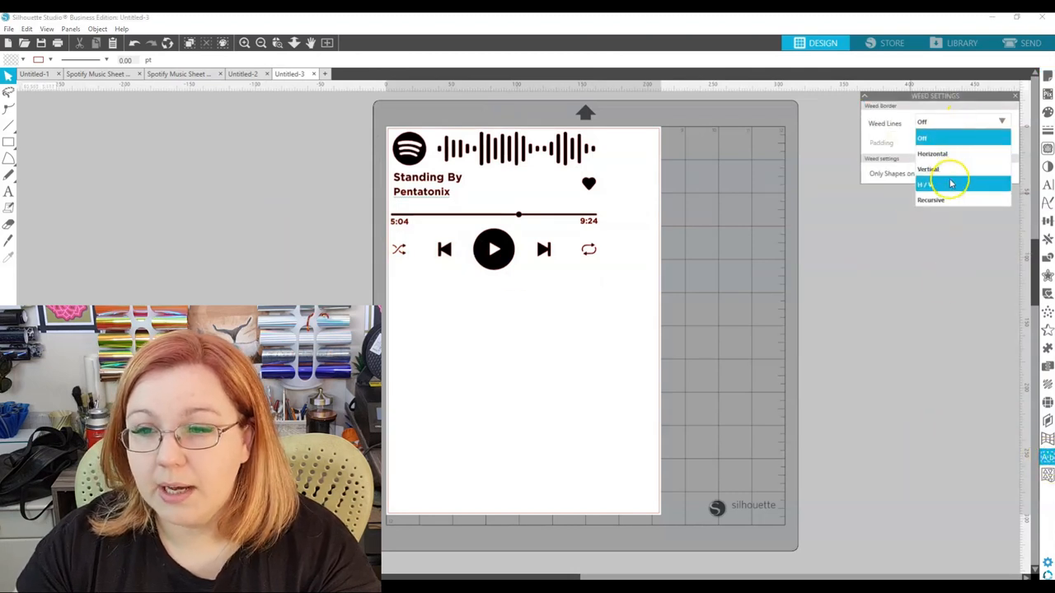
Set Weed Lines to H/V around the Spotify code and player controls
click(948, 184)
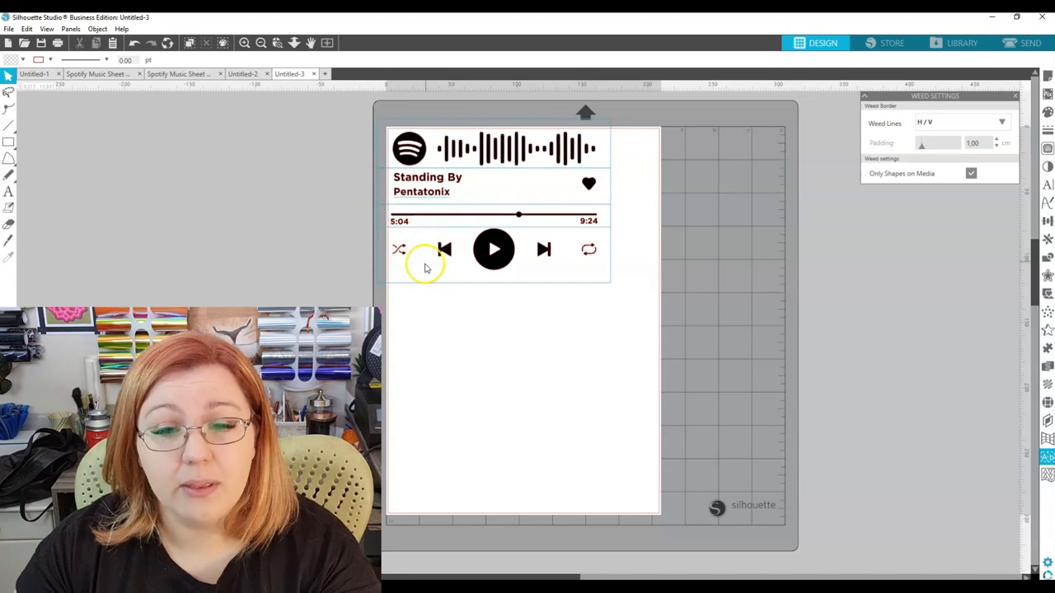
mouse_move(495, 282)
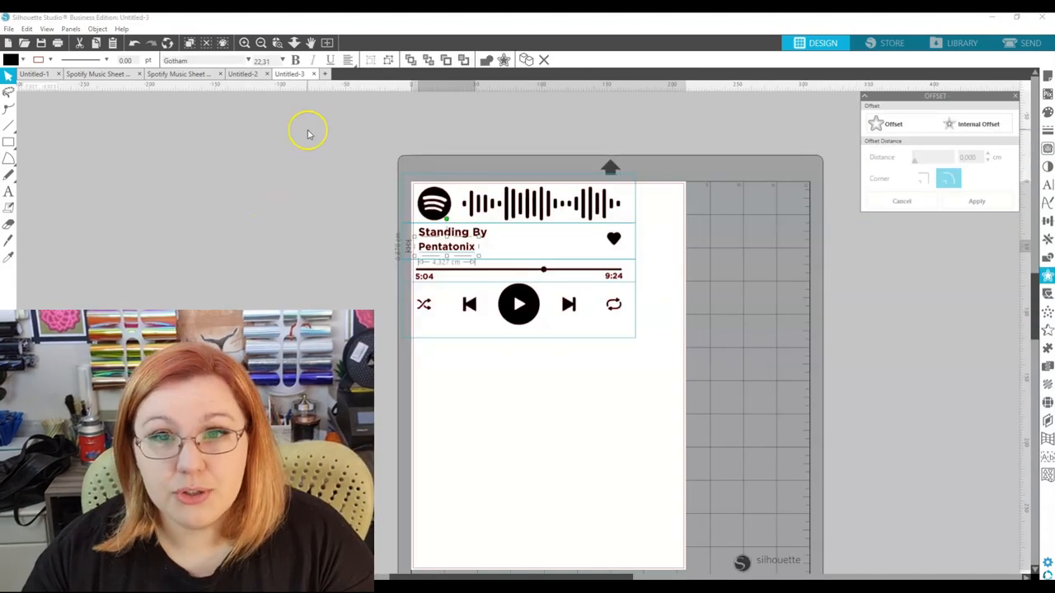
mouse_move(309, 134)
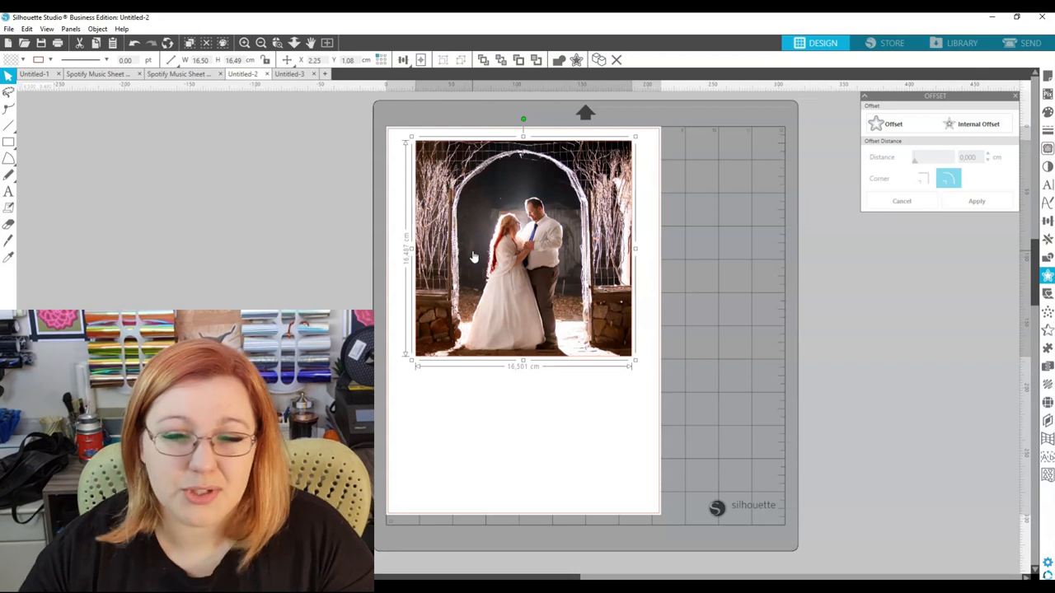
mouse_move(434, 248)
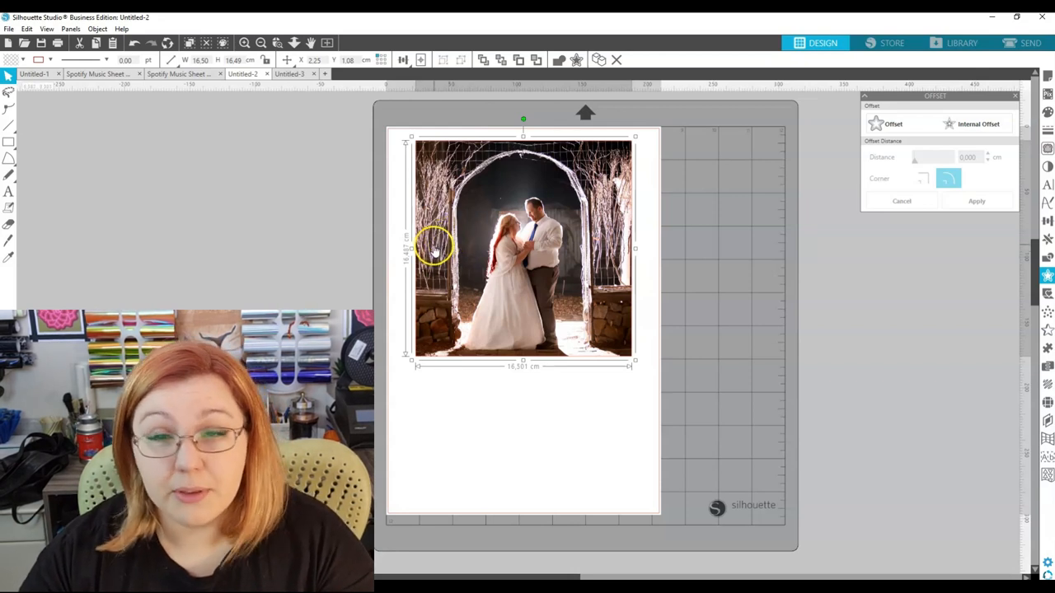
mouse_move(423, 250)
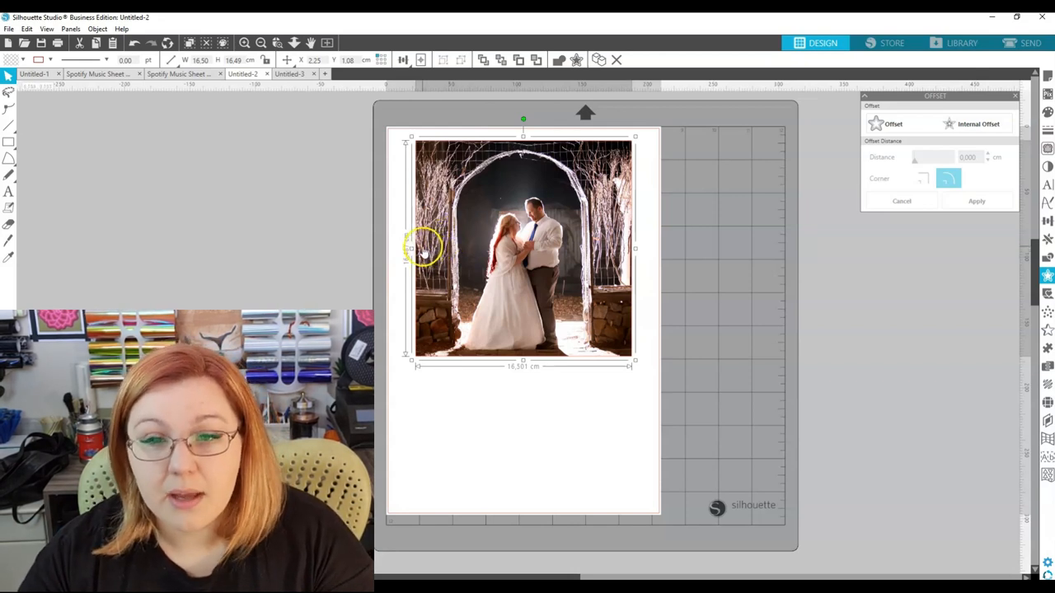